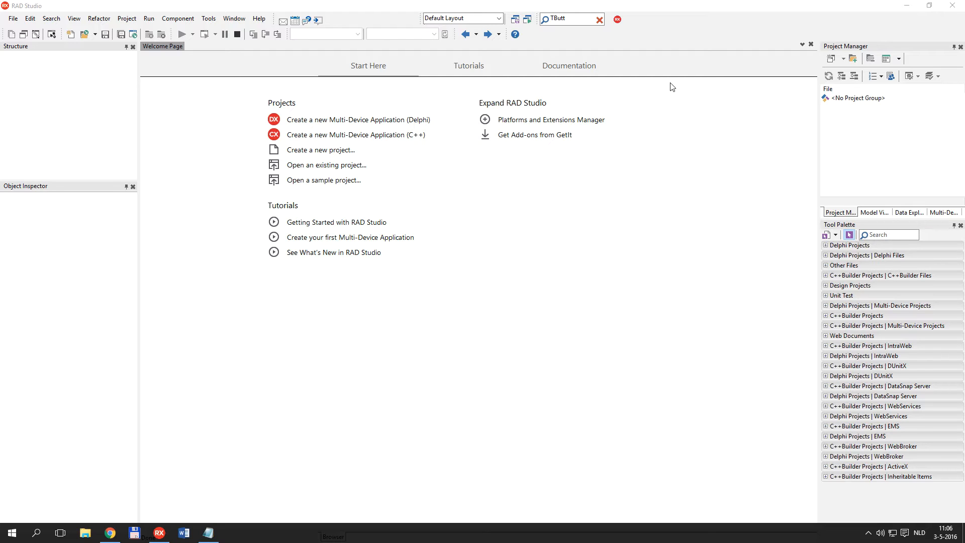
mouse_move(499, 276)
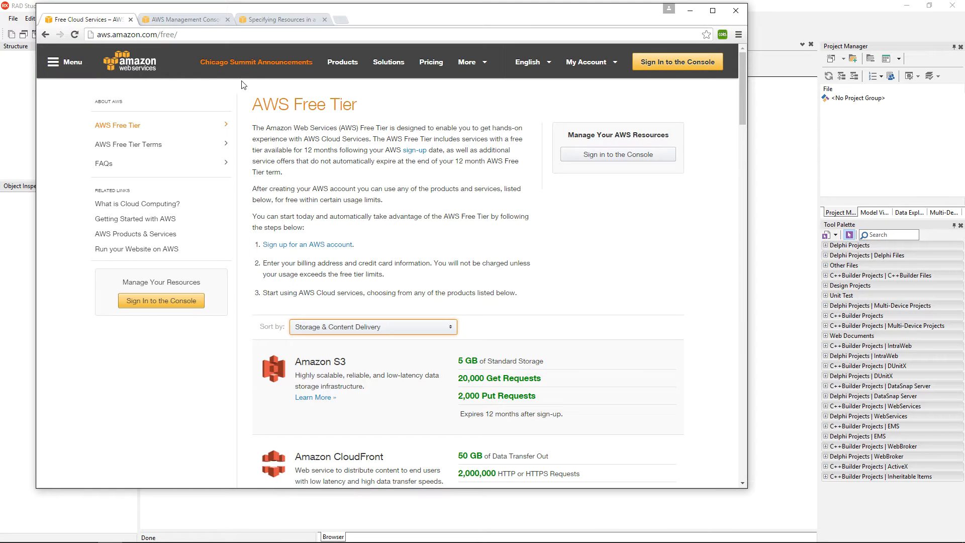
mouse_move(382, 128)
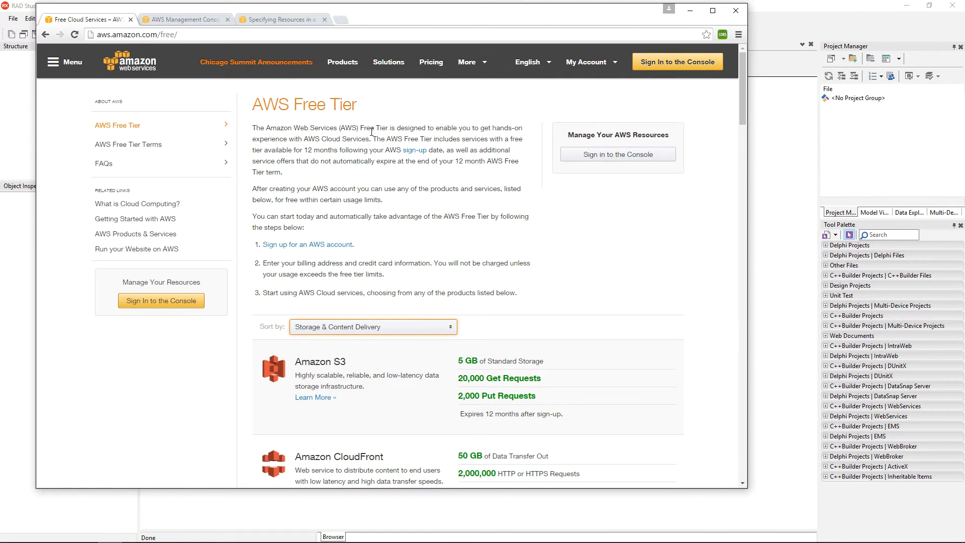
mouse_move(335, 148)
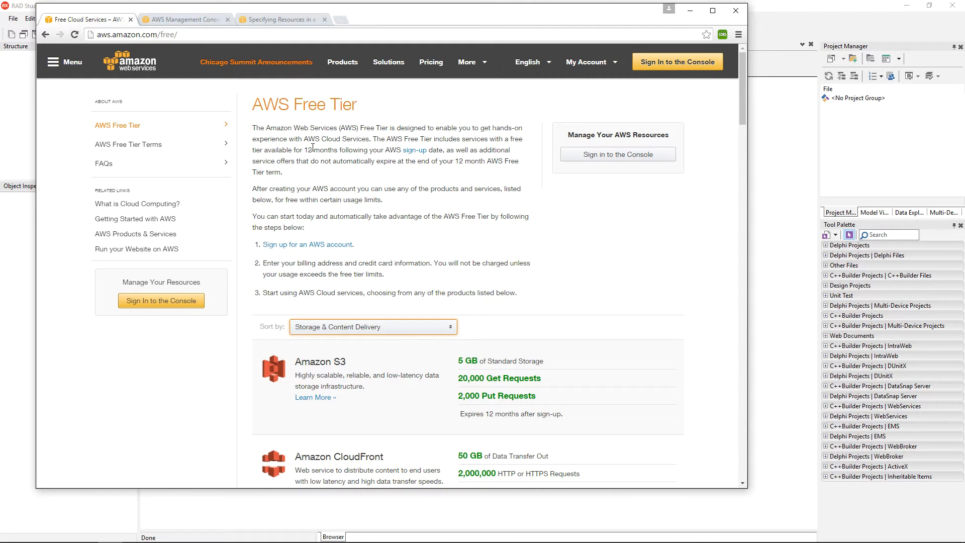
mouse_move(306, 143)
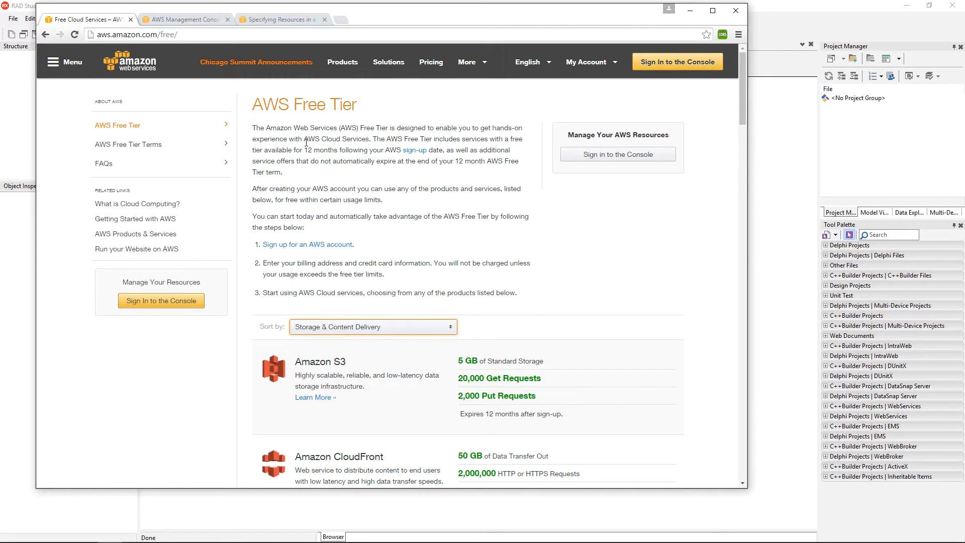
Go to the AWS console home and enter the S3 service to see the nine existing buckets.
click(183, 20)
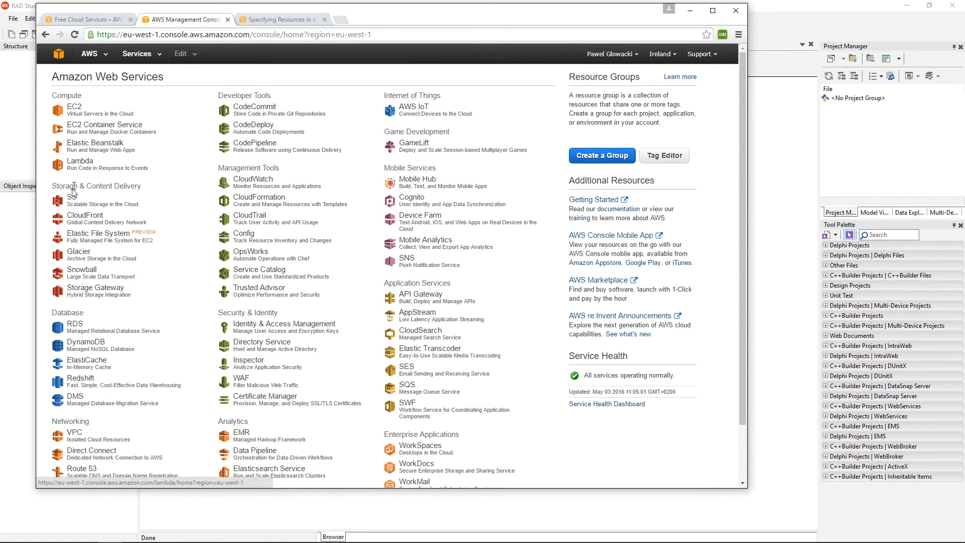
click(74, 199)
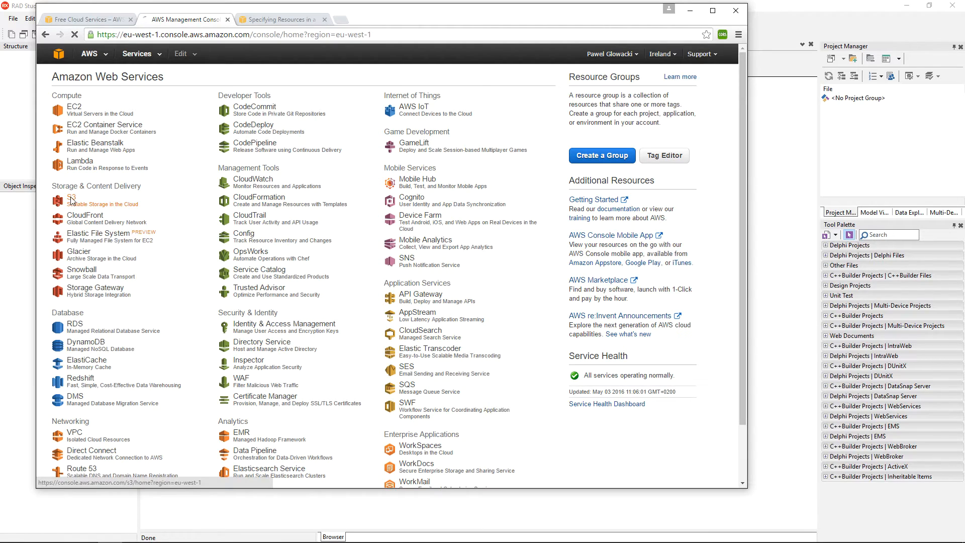
click(69, 196)
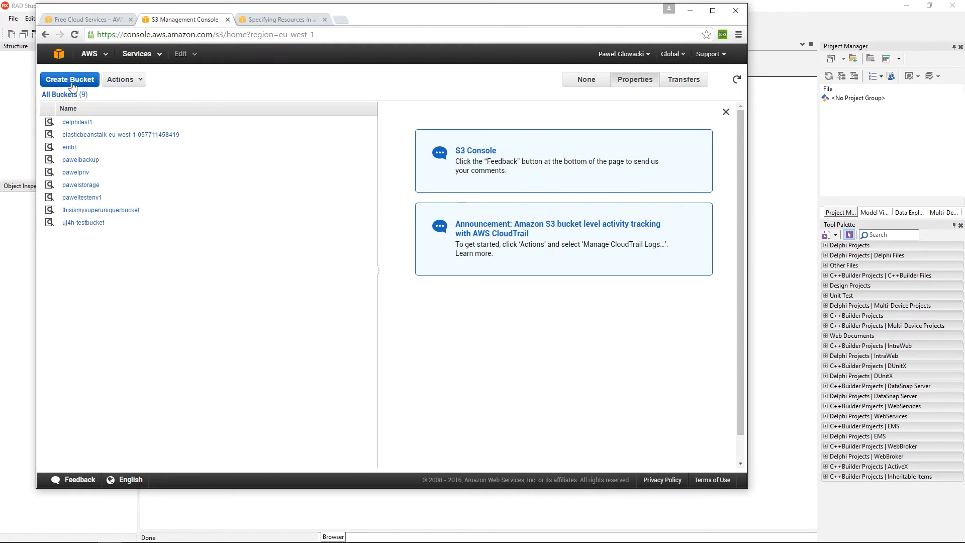
Create a new S3 bucket named radstudiotest1 in the US Standard region.
click(69, 80)
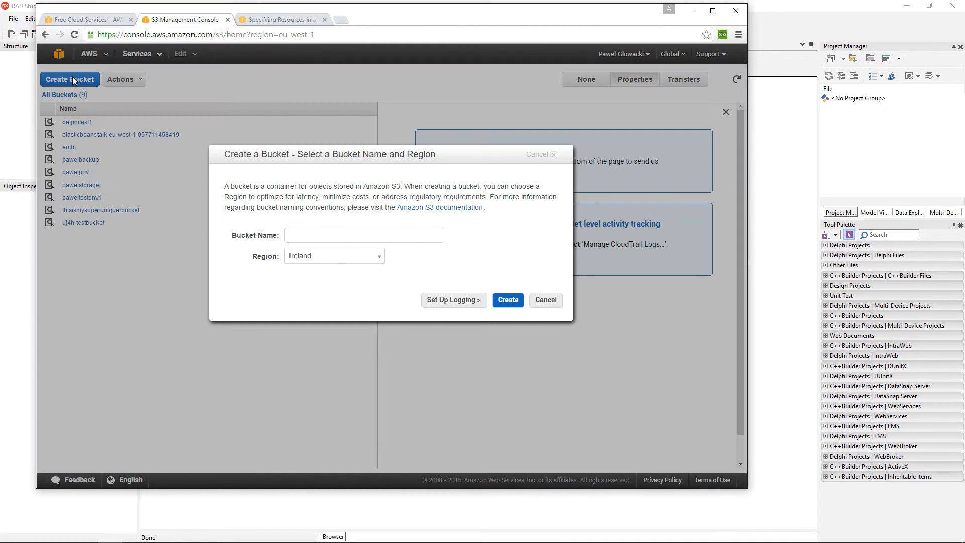
mouse_move(142, 143)
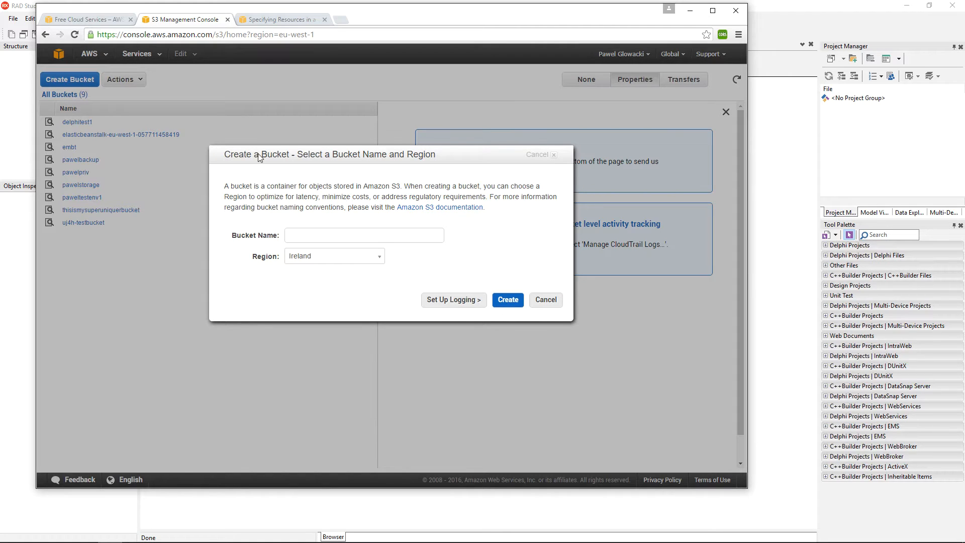
click(363, 236)
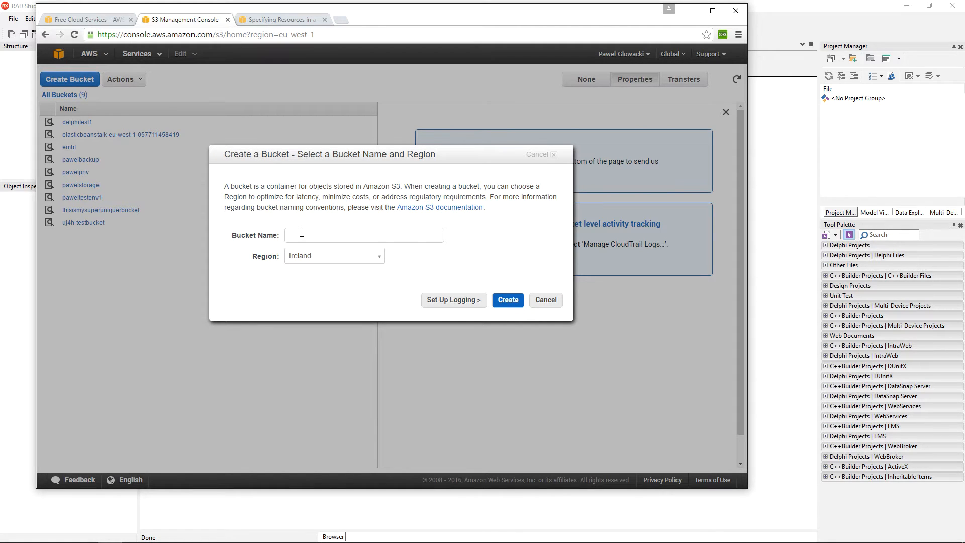
click(364, 235)
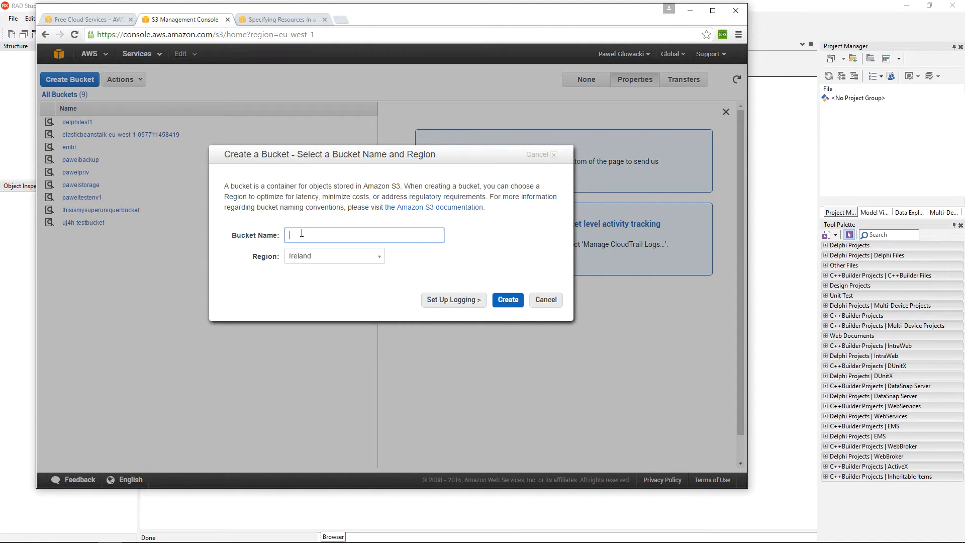
text(t)
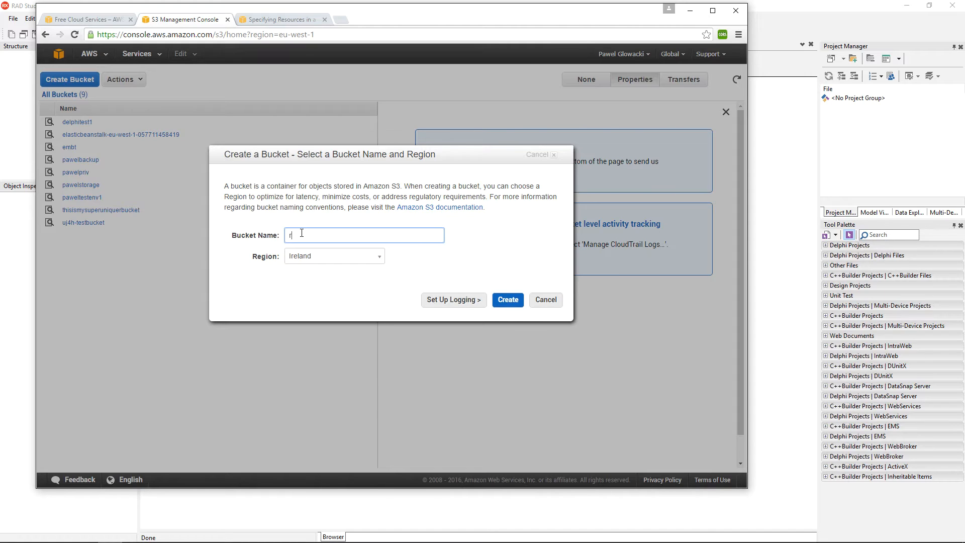
text(adstudio)
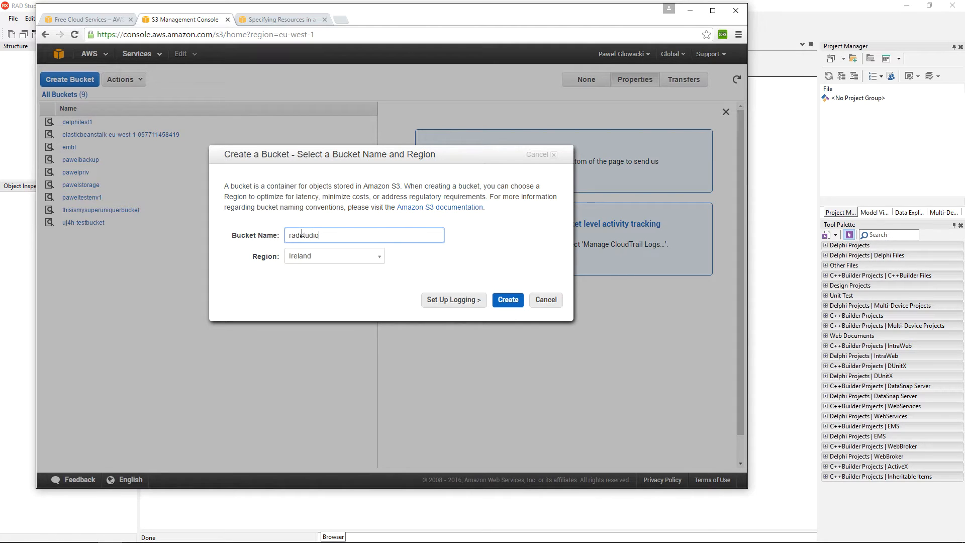
text(test)
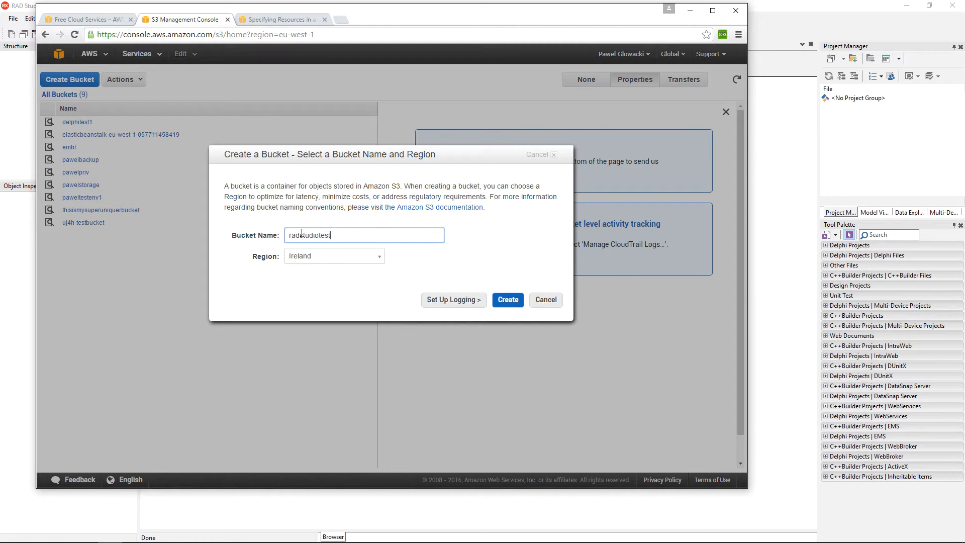
text(1)
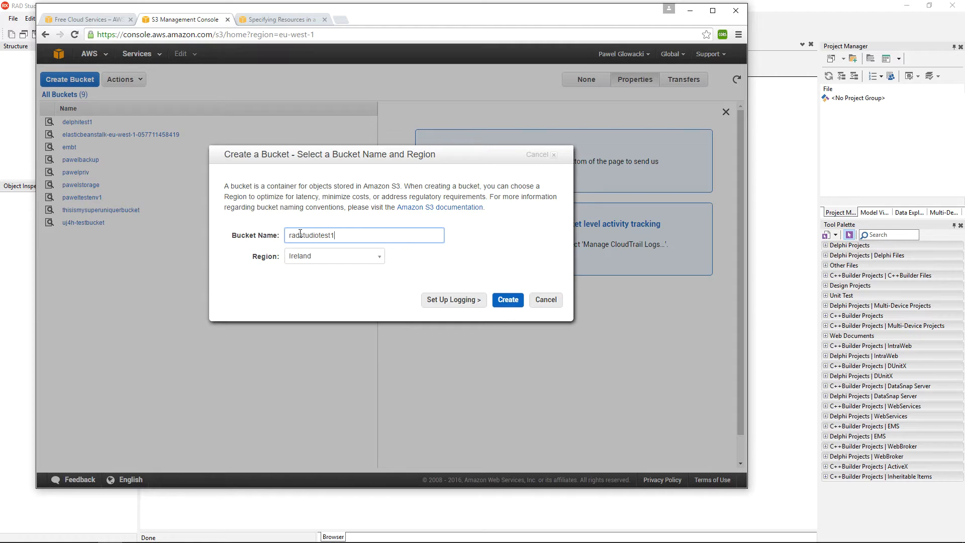
click(334, 256)
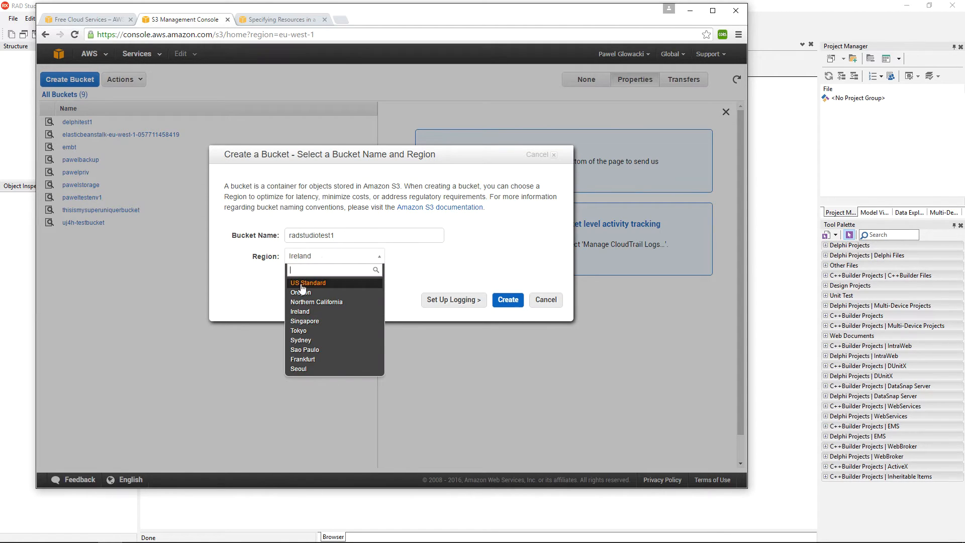
click(308, 283)
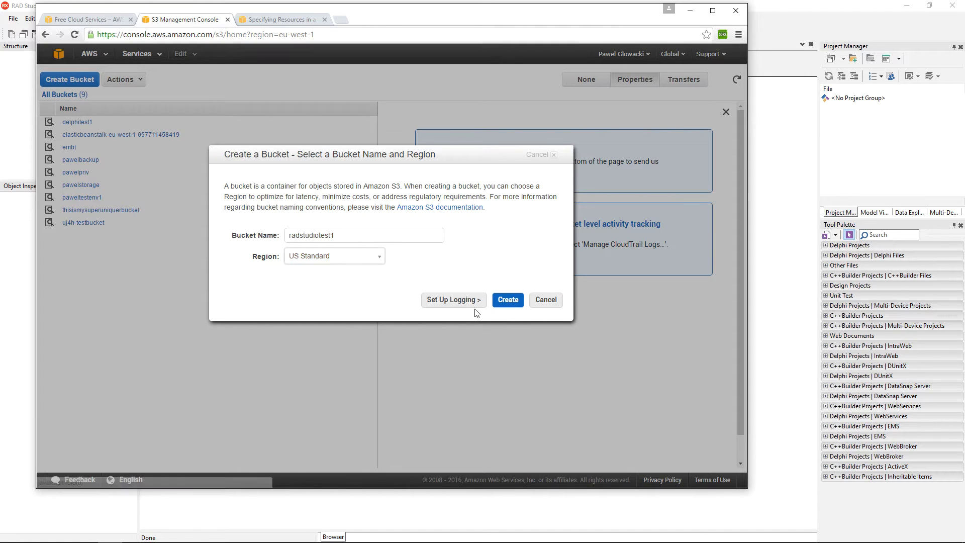
click(508, 299)
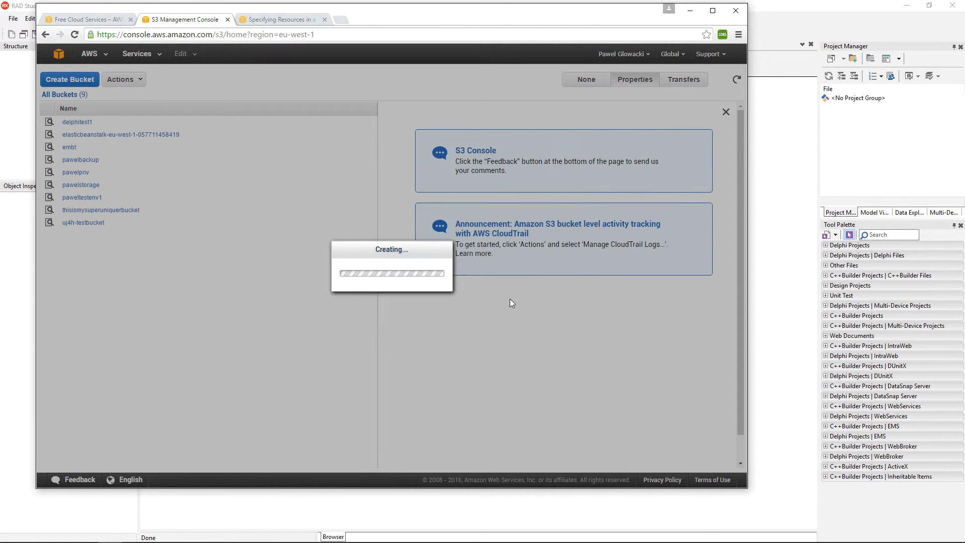
View the radstudiotest1 bucket's properties, then bring up the Services menu.
click(82, 210)
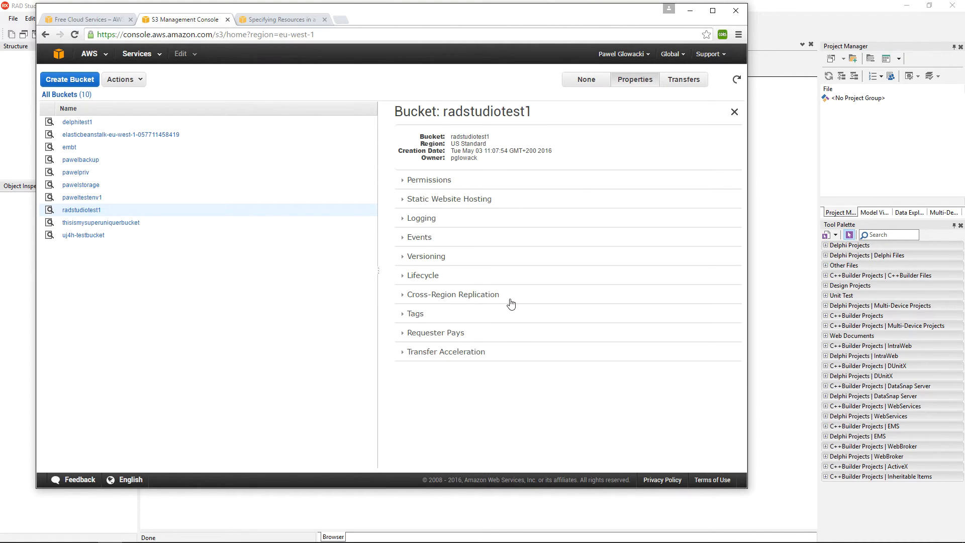
mouse_move(463, 298)
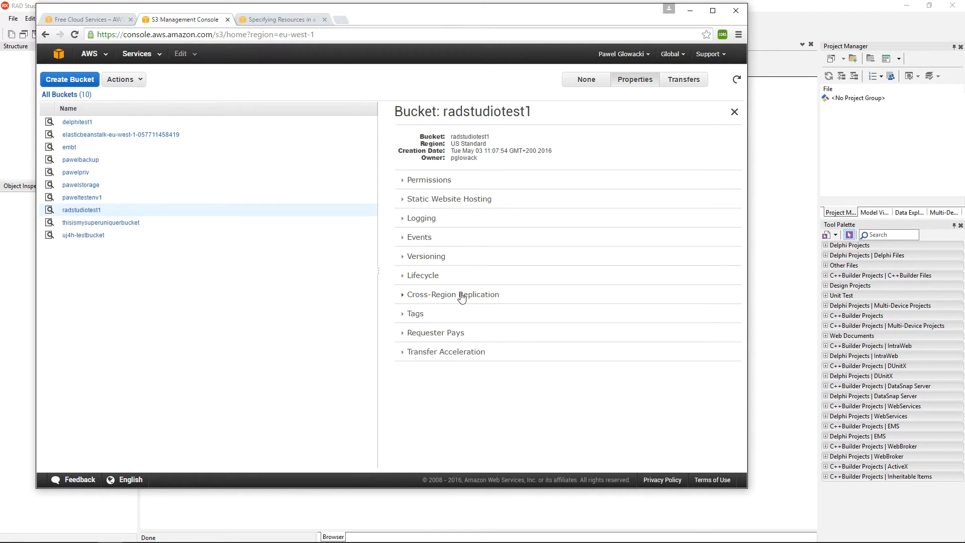
mouse_move(277, 130)
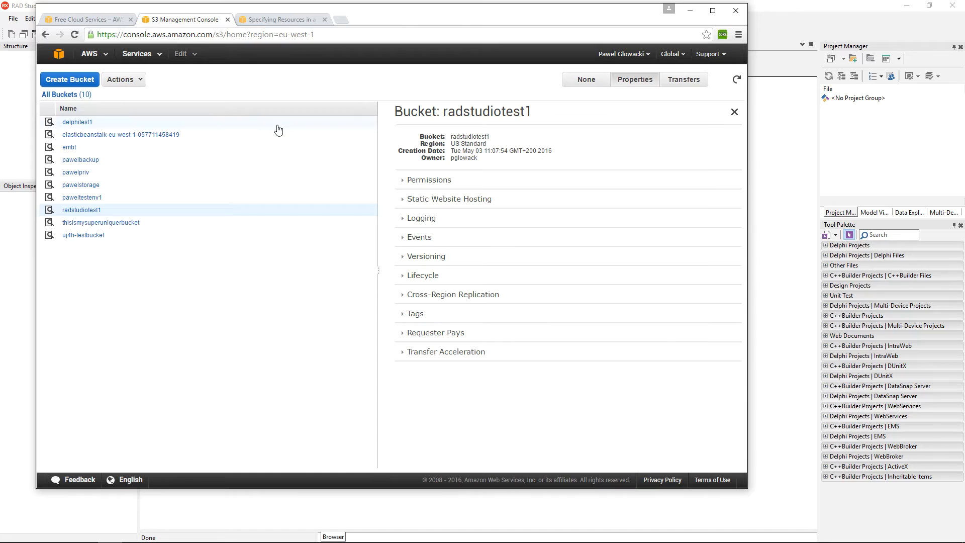
click(142, 54)
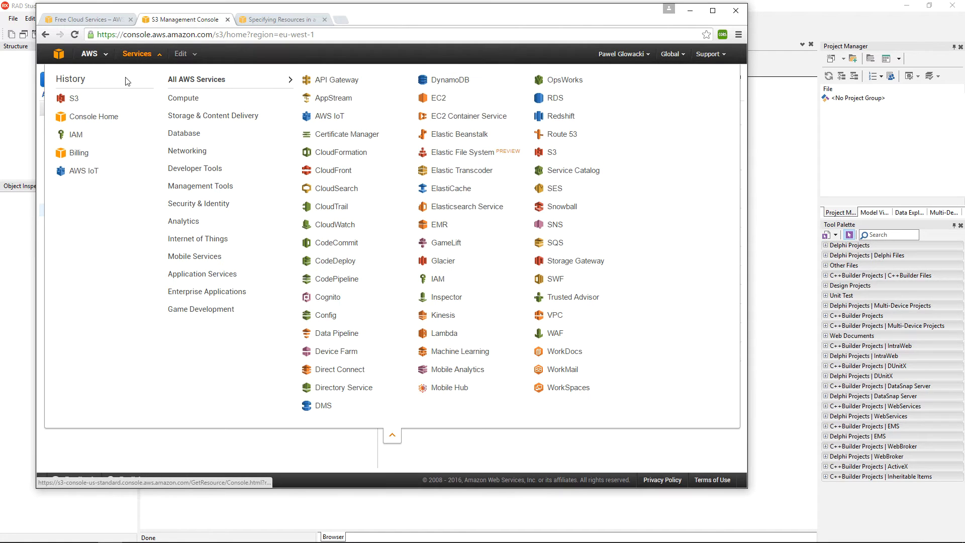
mouse_move(74, 136)
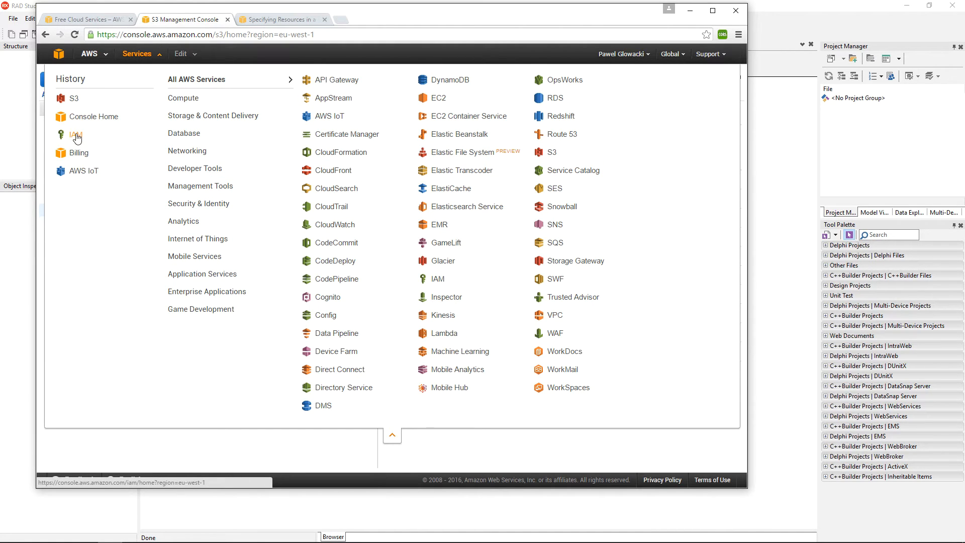
Enter IAM and show the account's list of users.
click(74, 136)
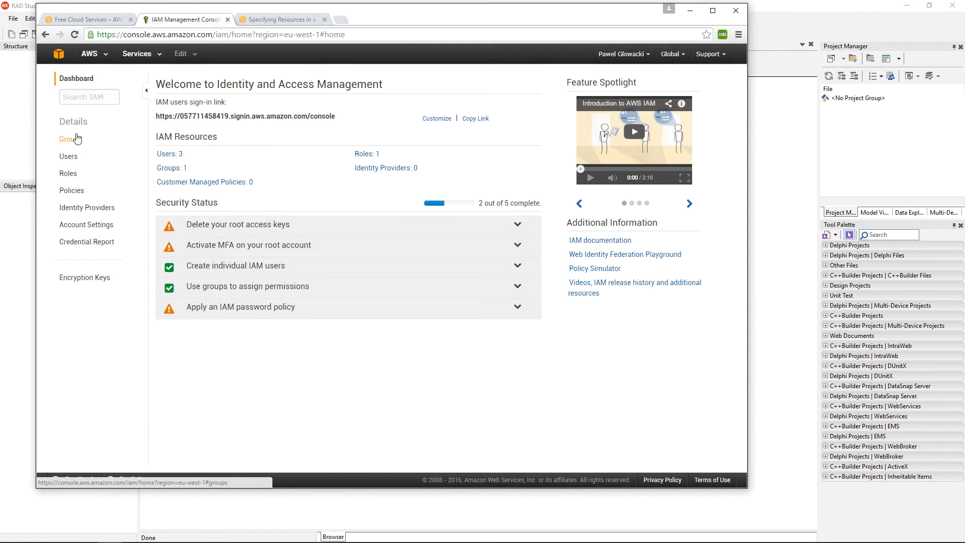
click(68, 156)
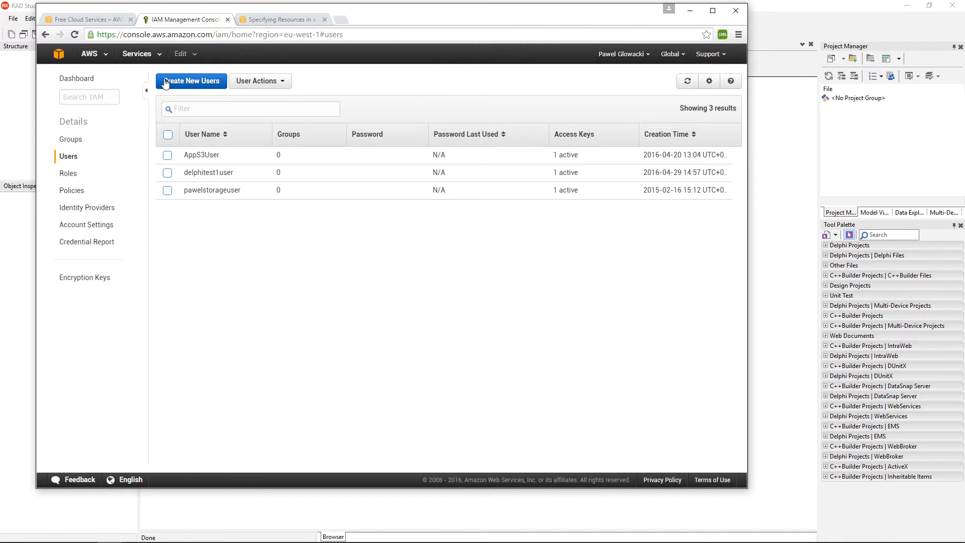
mouse_move(185, 84)
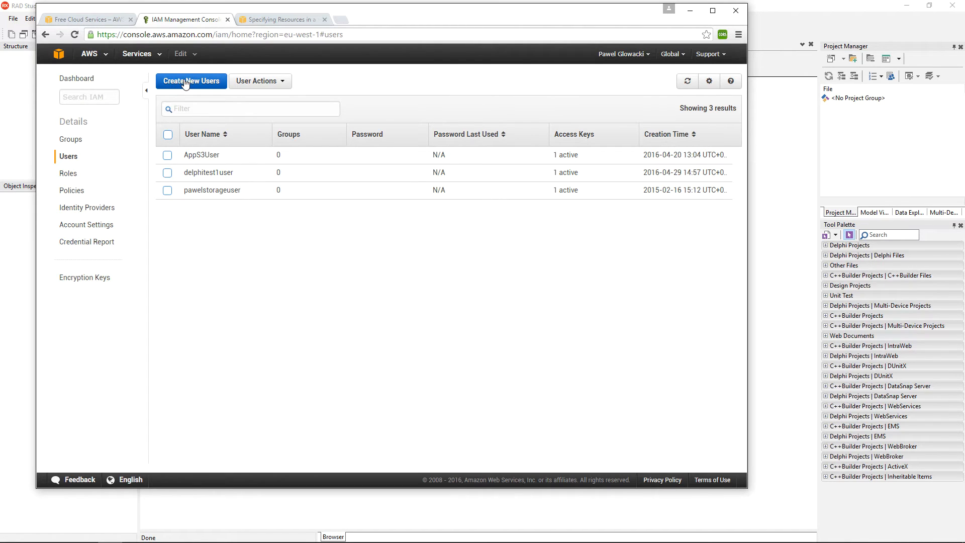
Create IAM user radstudiotest1user with an access key generated.
click(191, 81)
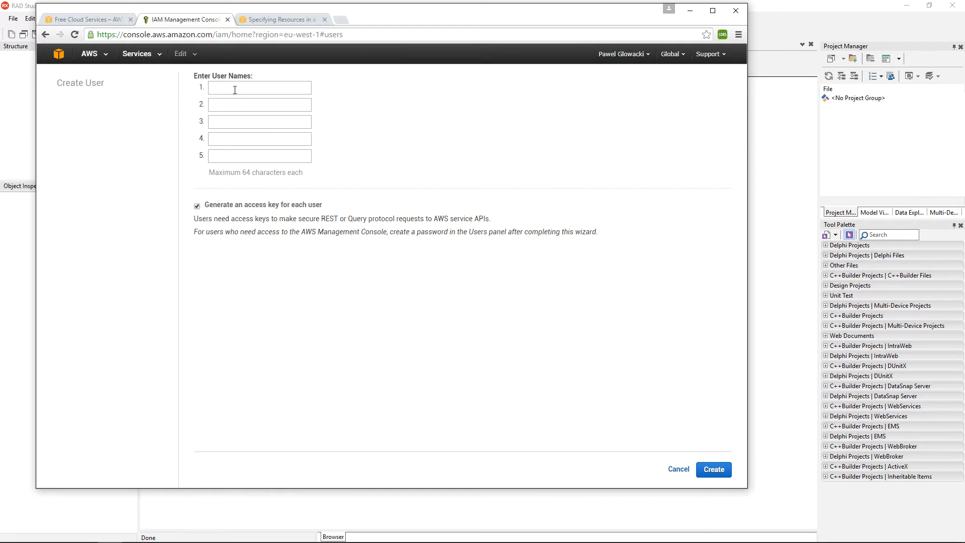
text(rads)
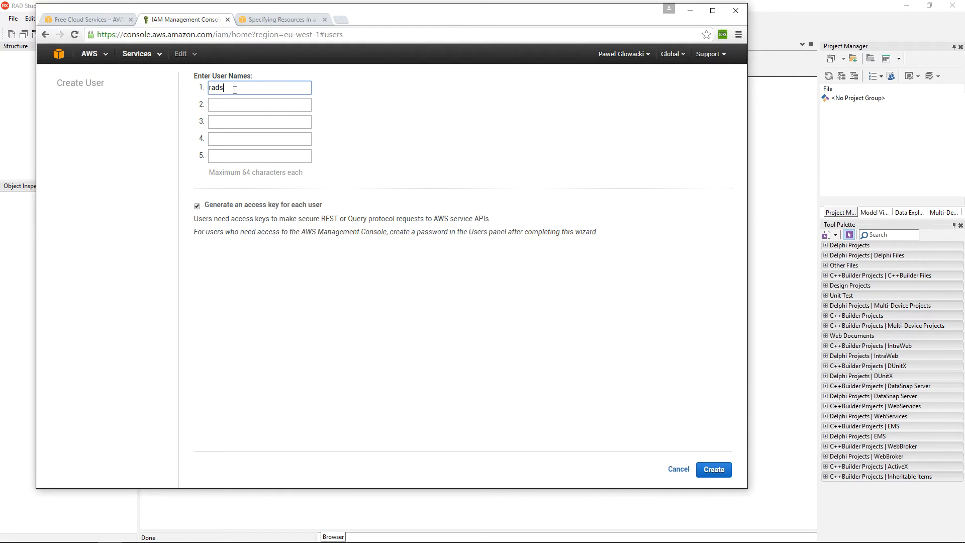
text(tudiotest1)
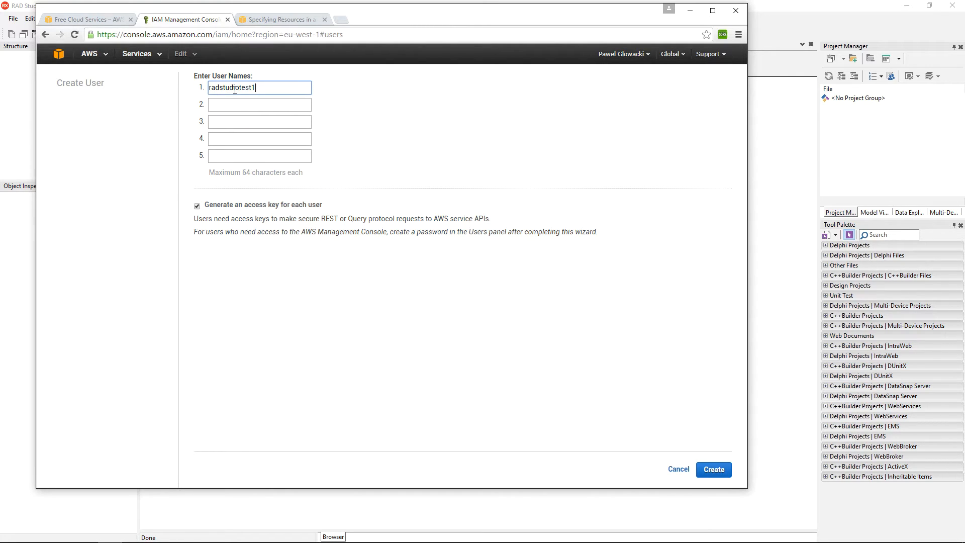
text(user)
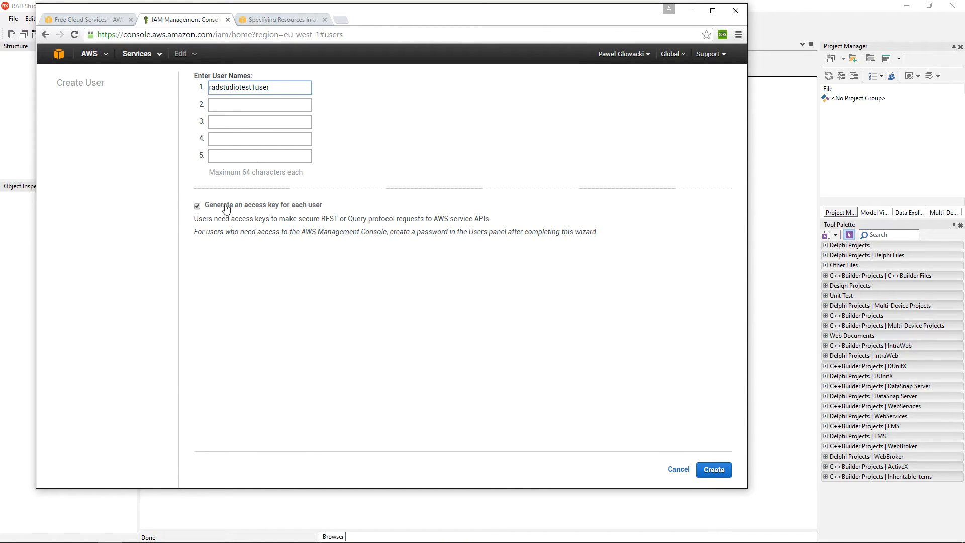
mouse_move(299, 209)
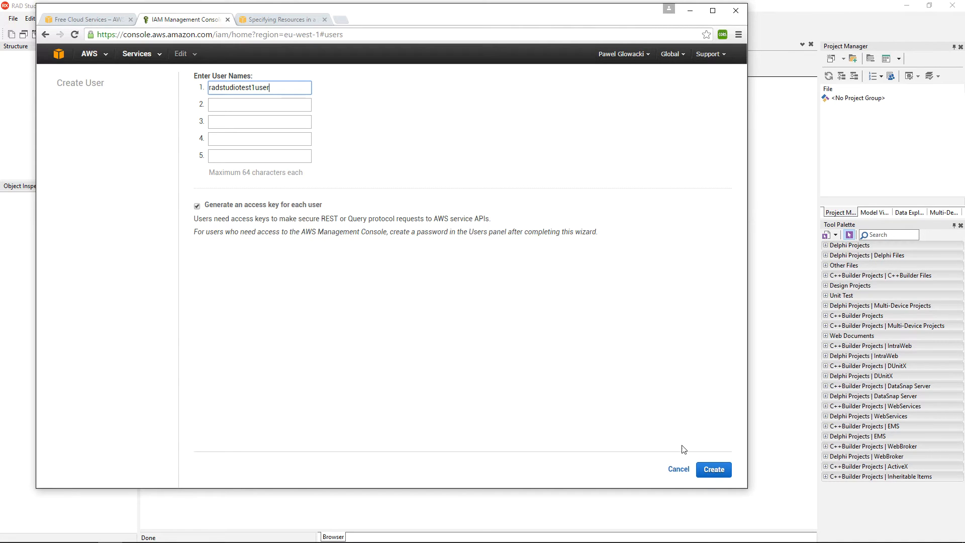
click(713, 469)
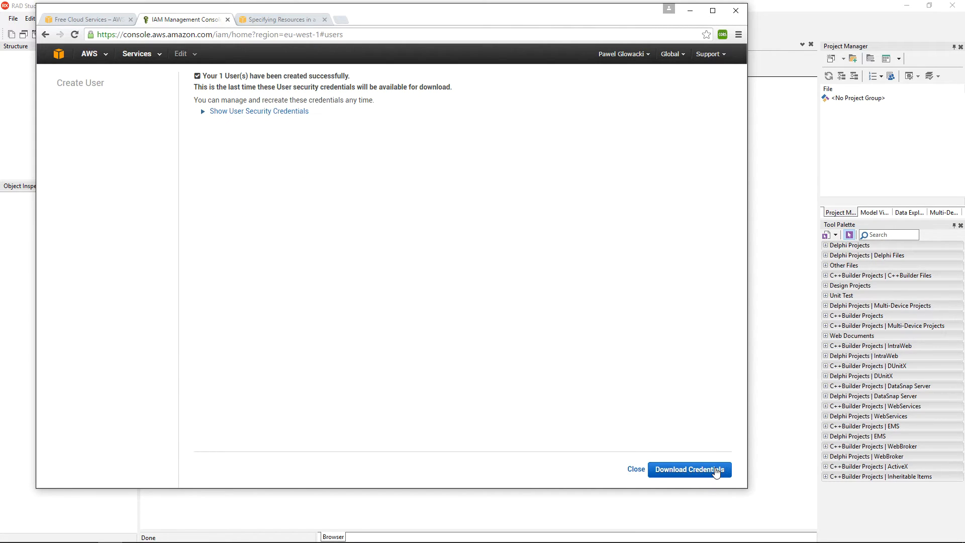
mouse_move(670, 417)
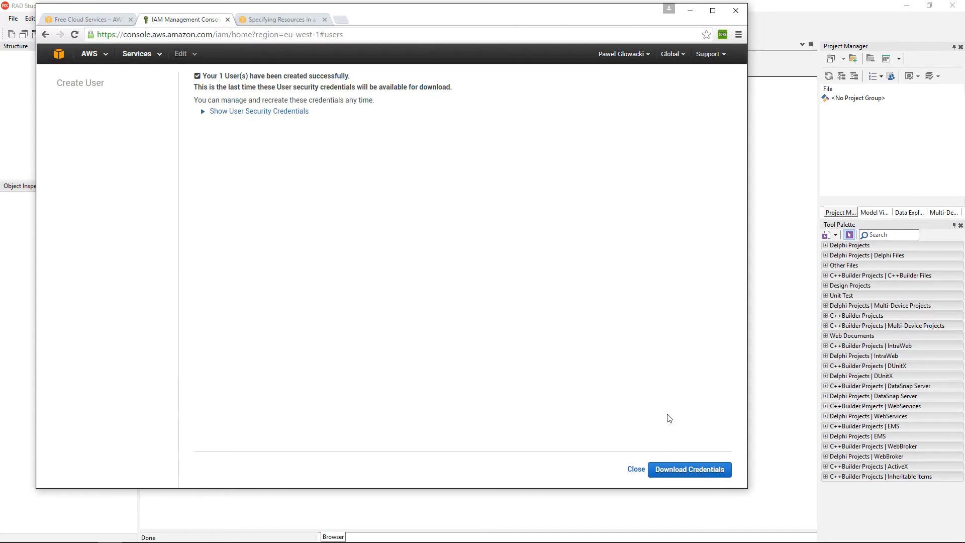
mouse_move(508, 292)
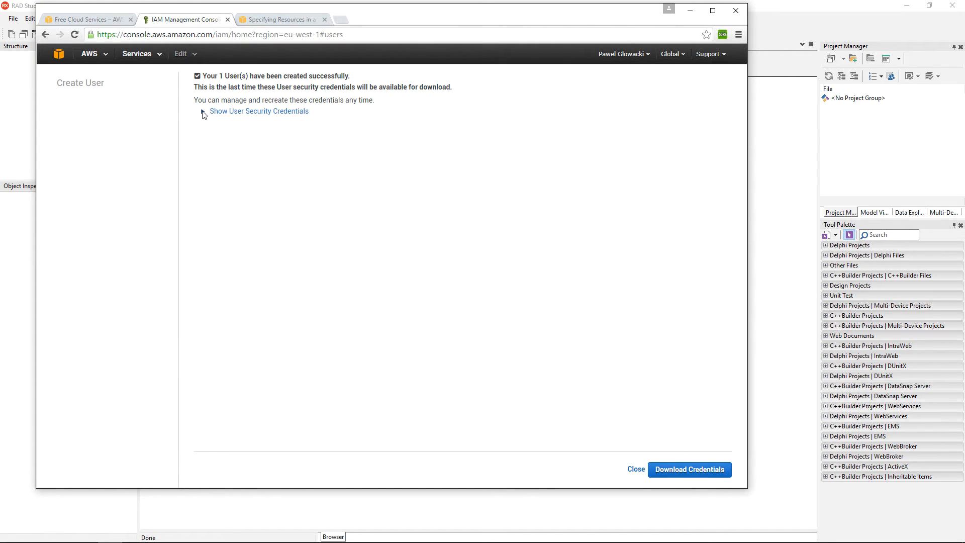
Reveal the user's access key ID and secret key, download the credentials file and select the key text.
click(258, 110)
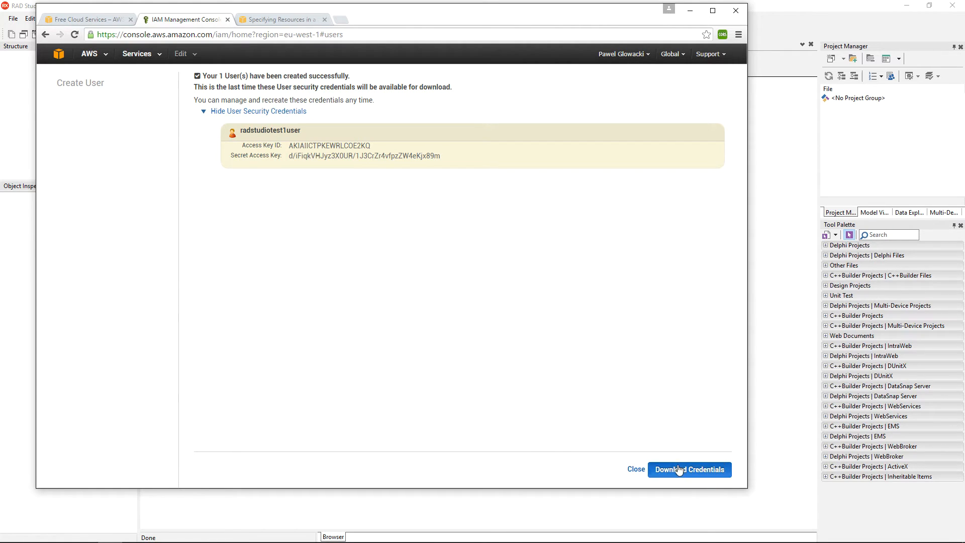
click(689, 469)
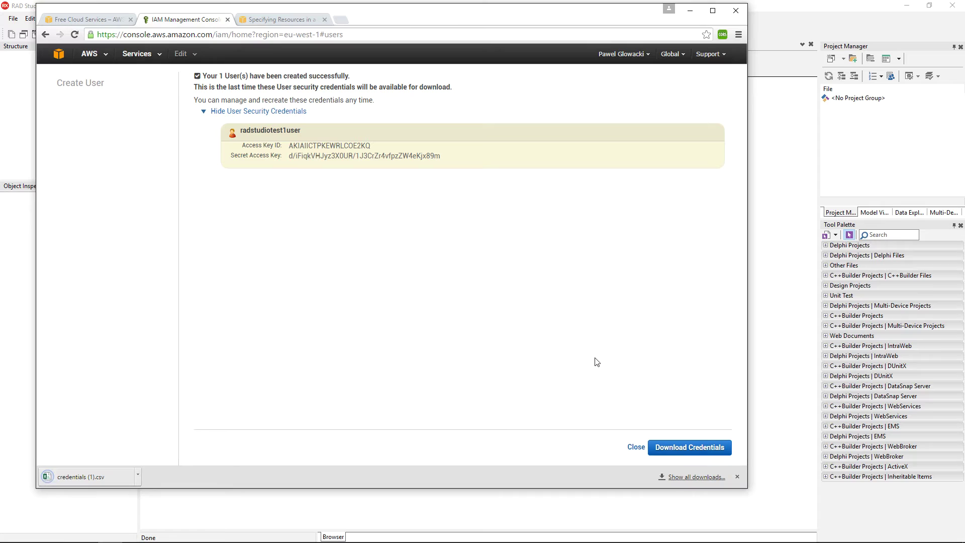
mouse_move(580, 365)
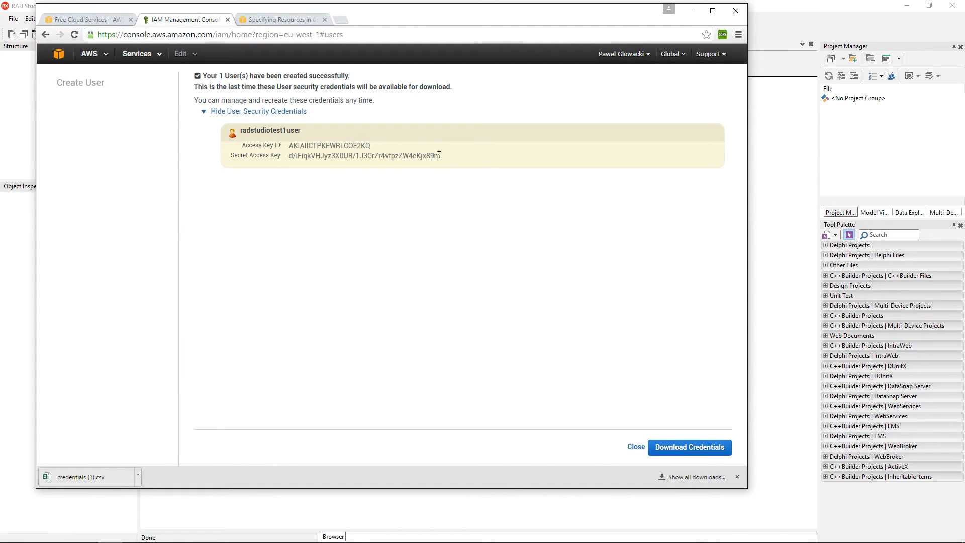
drag(242, 145, 440, 154)
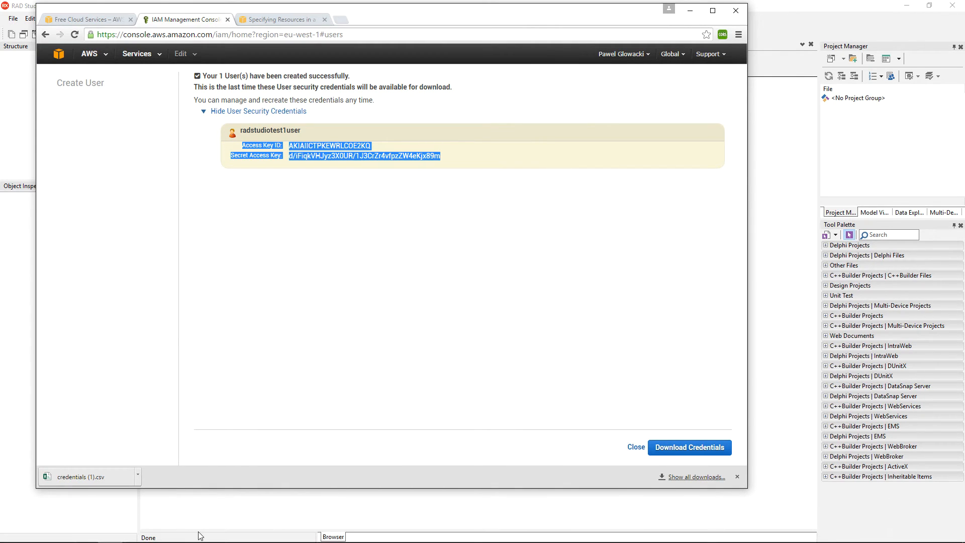
mouse_move(59, 538)
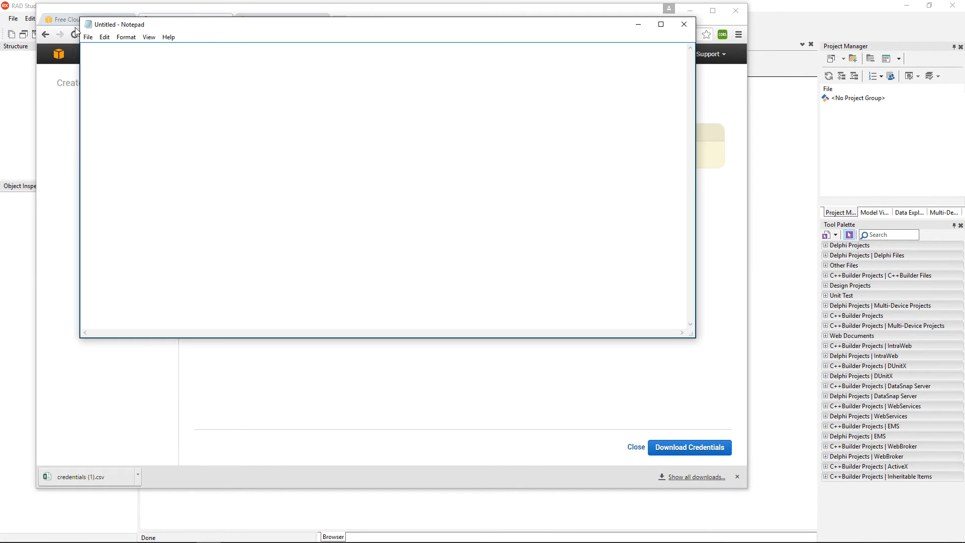
Paste the access key ID and secret key into Notepad, then return to the IAM users list.
drag(2, 0, 1, 2)
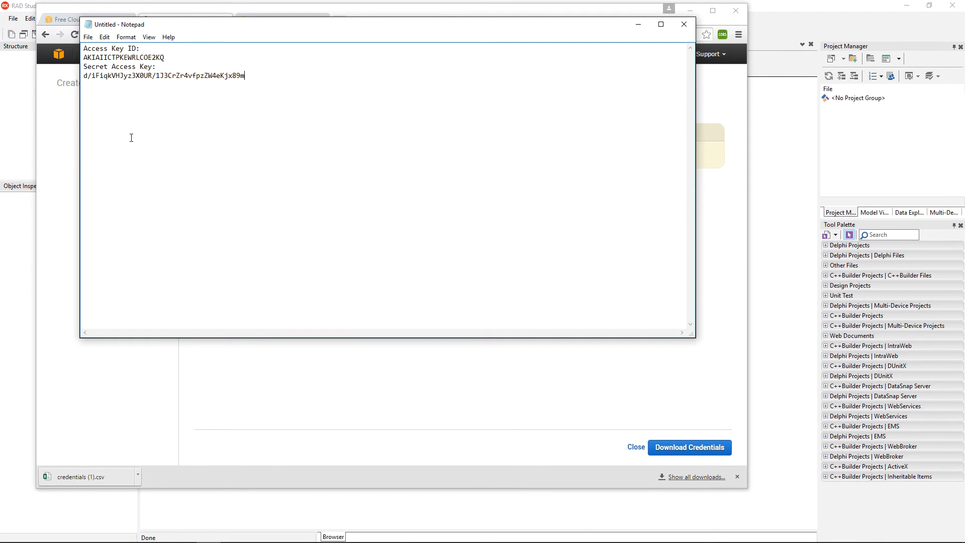
click(91, 37)
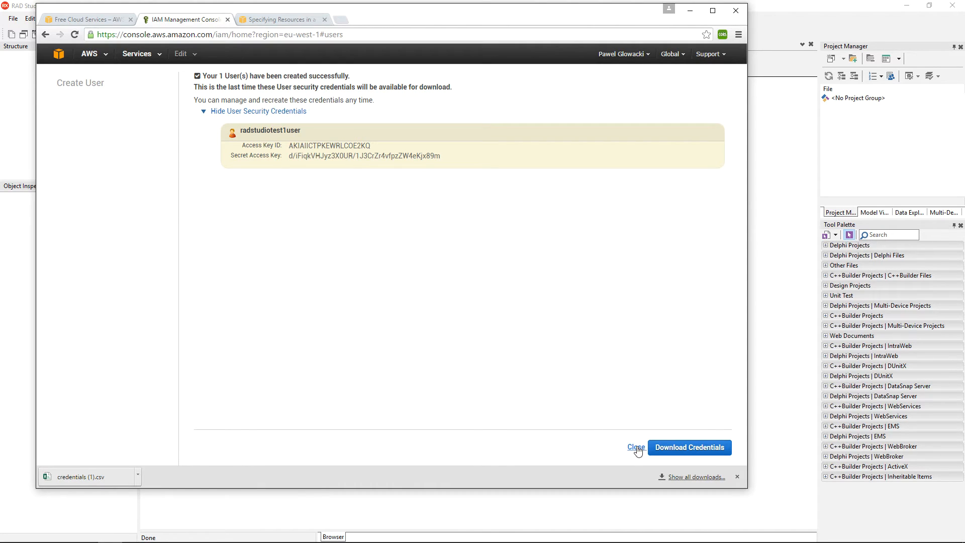
click(635, 446)
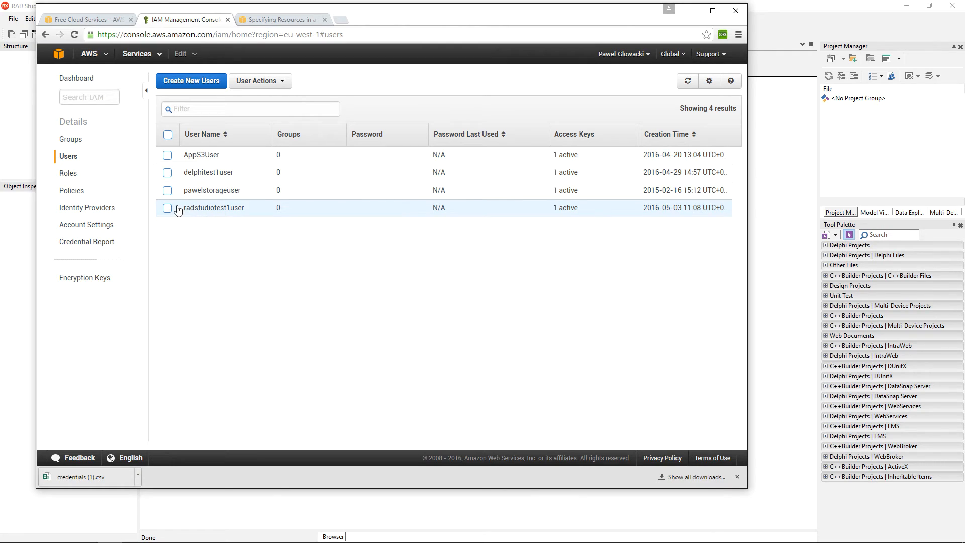
Go to radstudiotest1user's Permissions and begin a new inline policy.
click(213, 207)
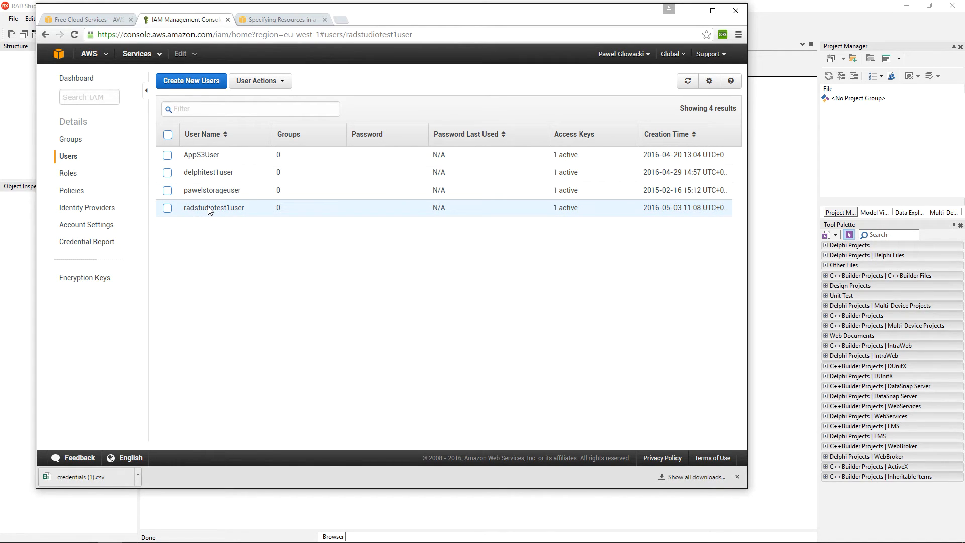
click(213, 207)
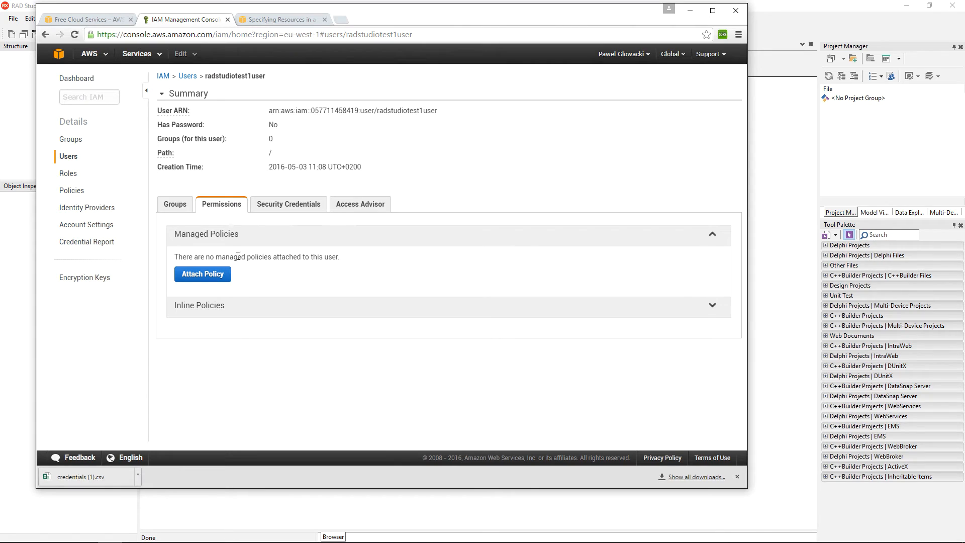
mouse_move(288, 254)
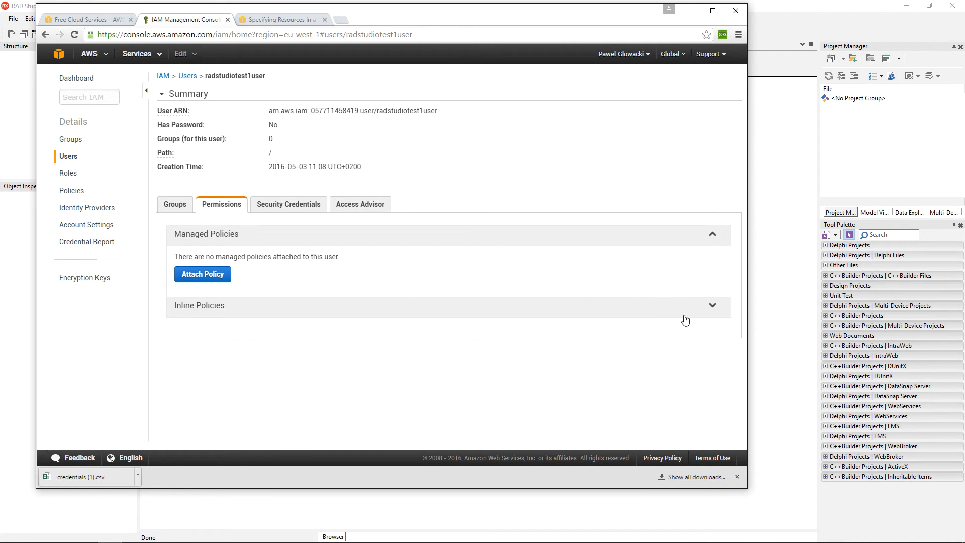
click(711, 304)
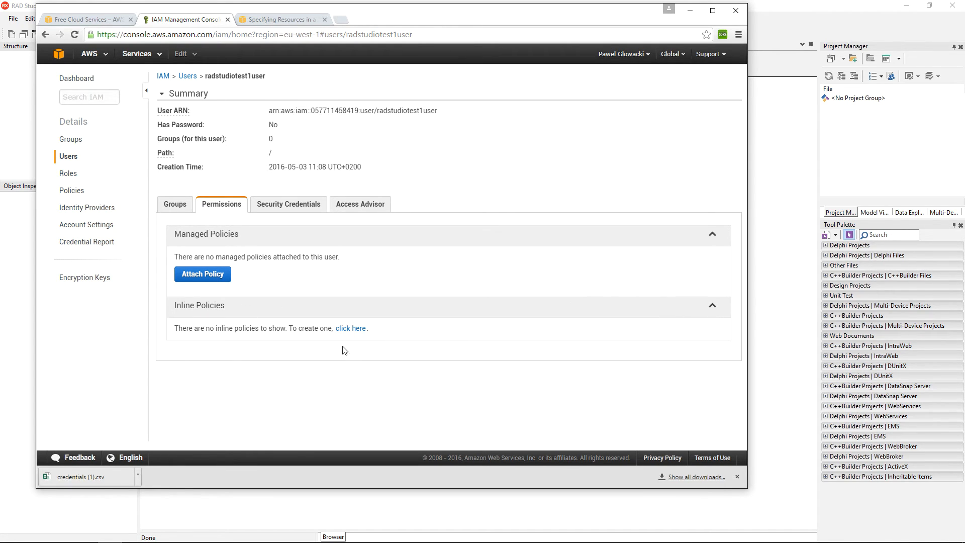
click(203, 274)
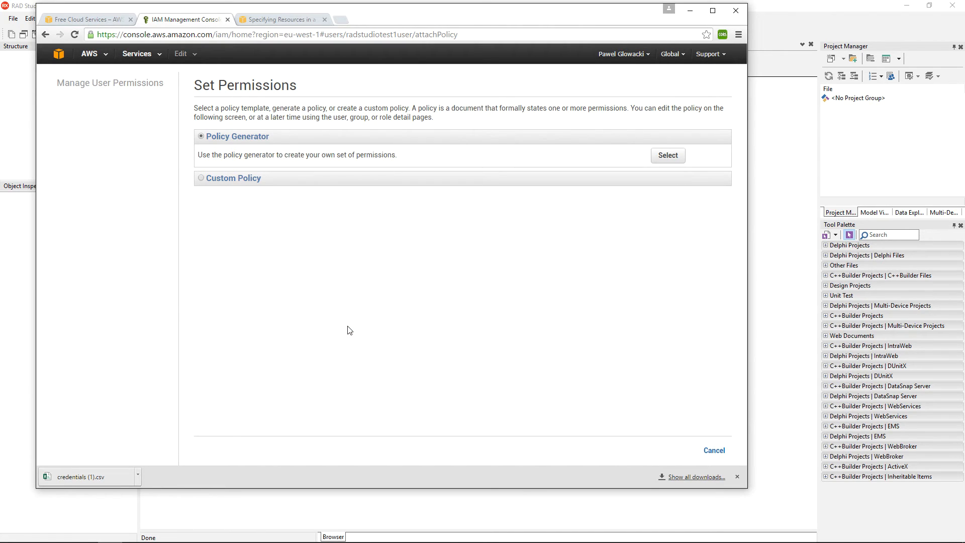
mouse_move(268, 226)
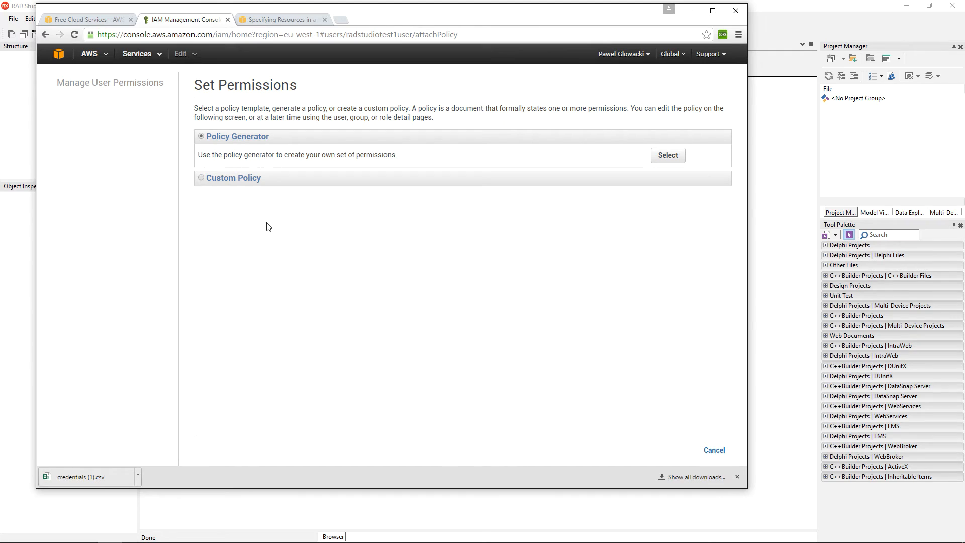
mouse_move(559, 155)
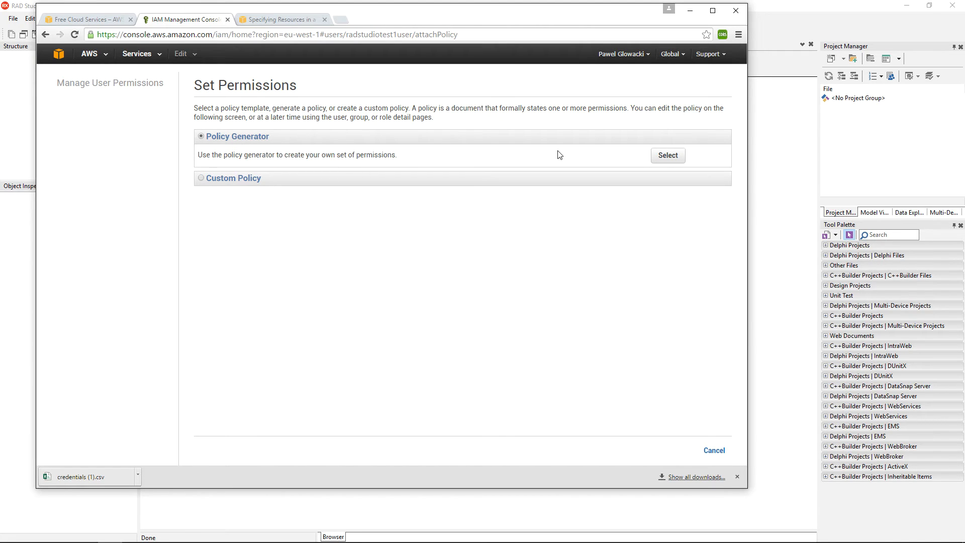
In the policy generator, choose Amazon S3 as the service with All Actions (*) selected.
click(668, 155)
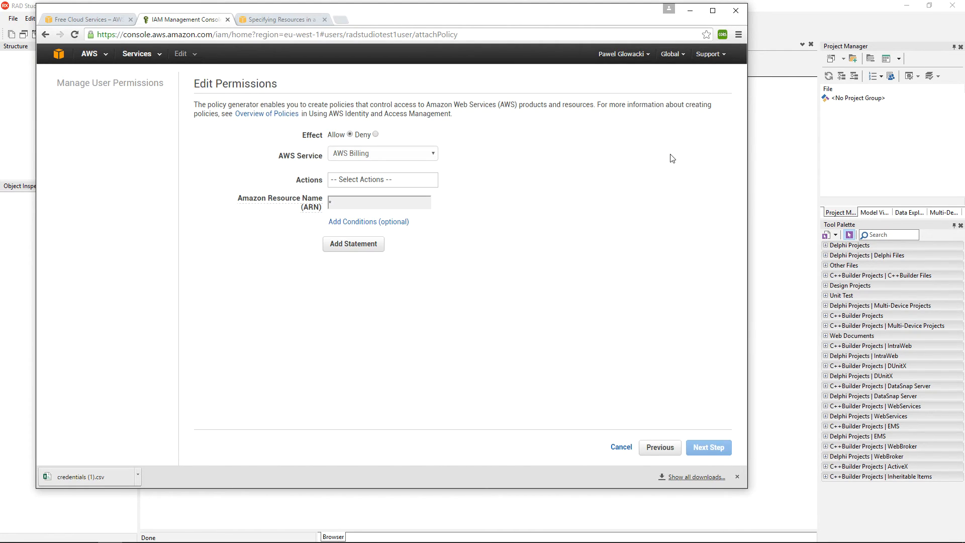
mouse_move(410, 155)
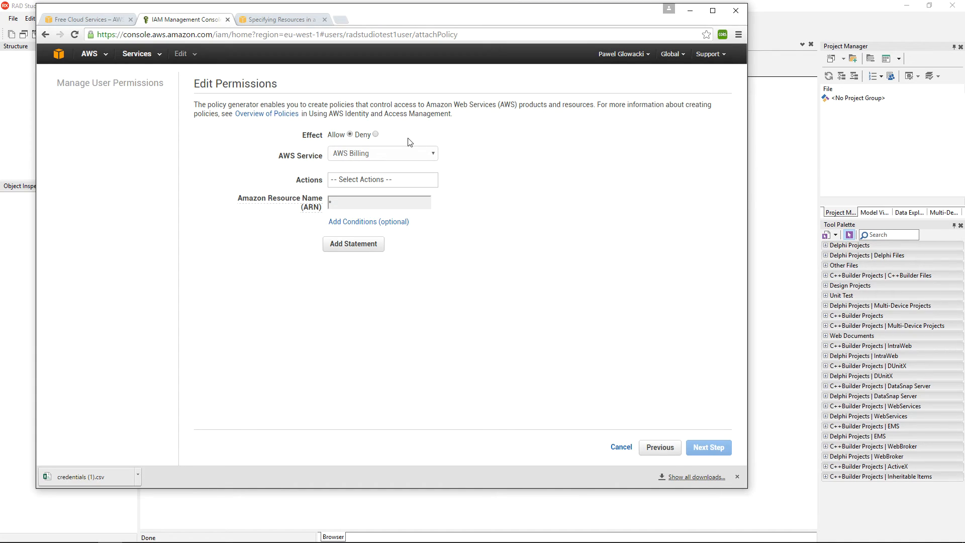
mouse_move(402, 157)
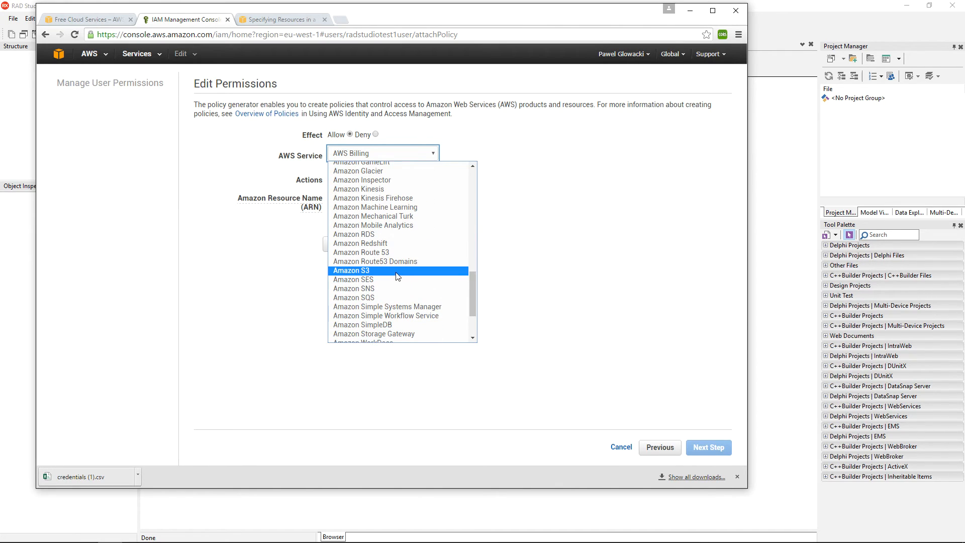
click(351, 271)
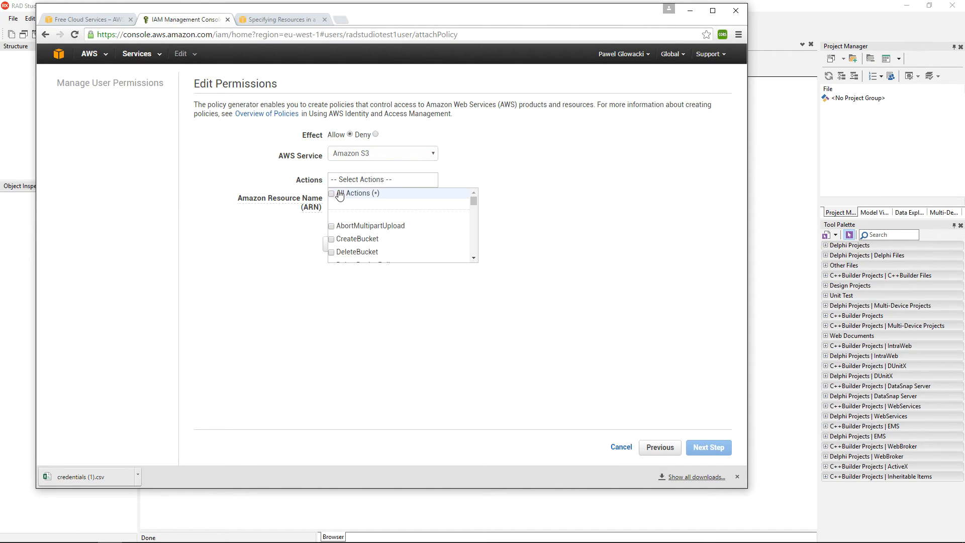
click(332, 193)
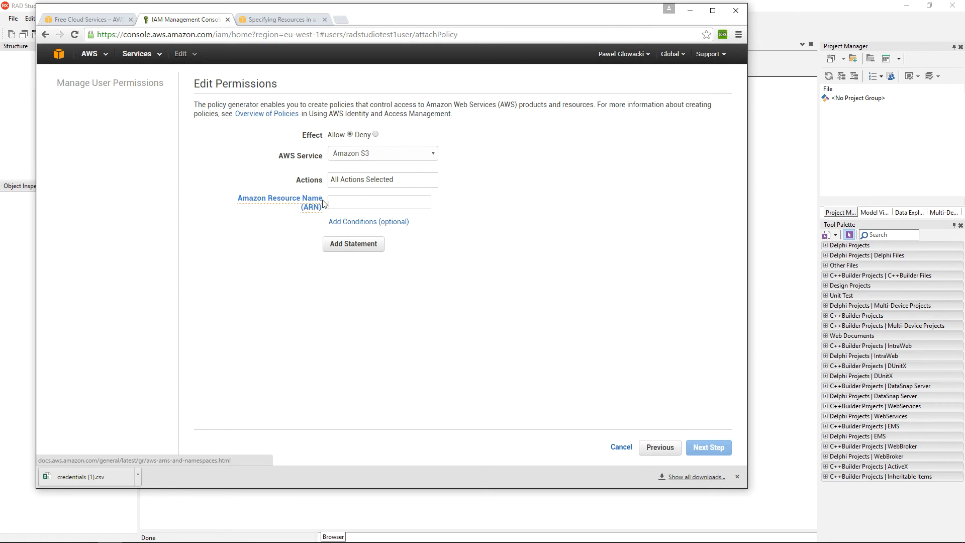
click(378, 202)
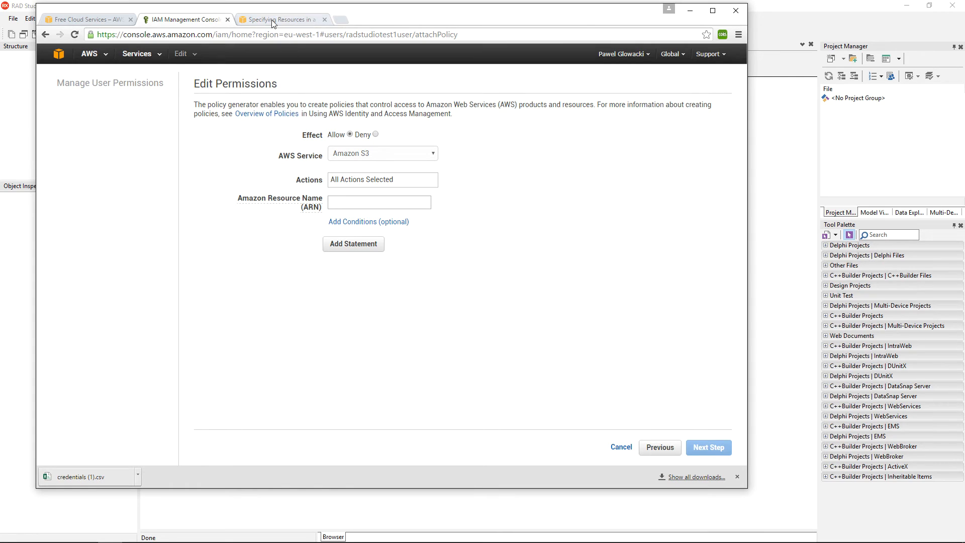
Copy the example ARN arn:aws:s3:::examplebucket/* from the AWS docs and return to the policy generator.
click(285, 18)
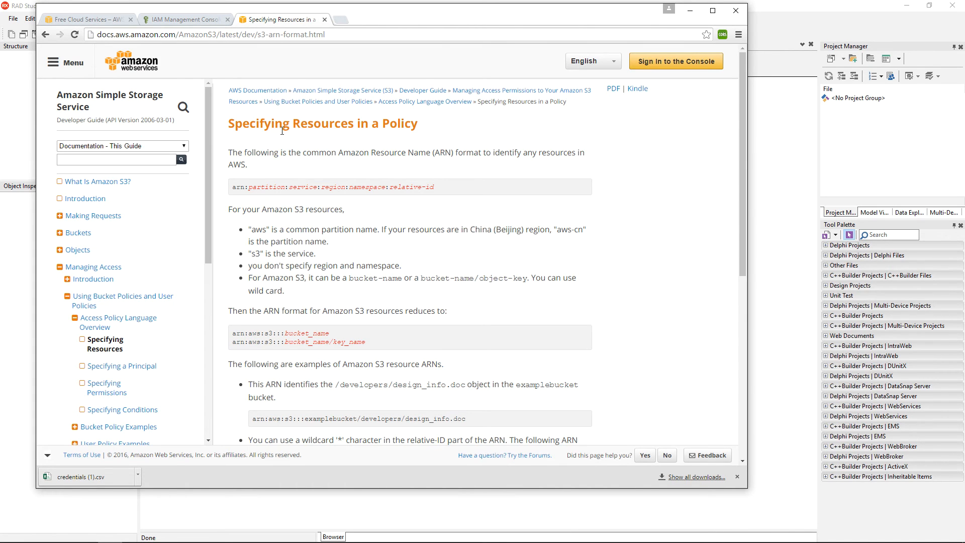
scroll(down, 3)
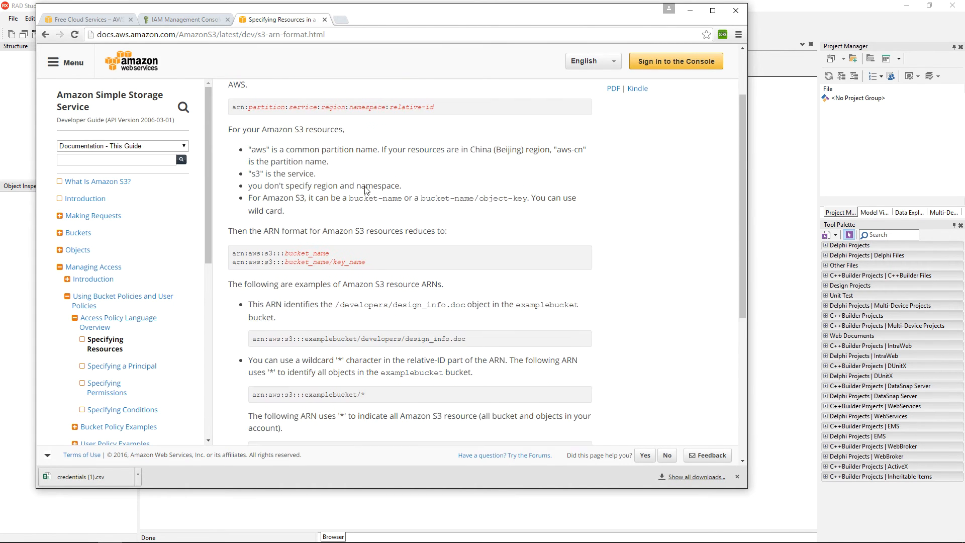
scroll(down, 3)
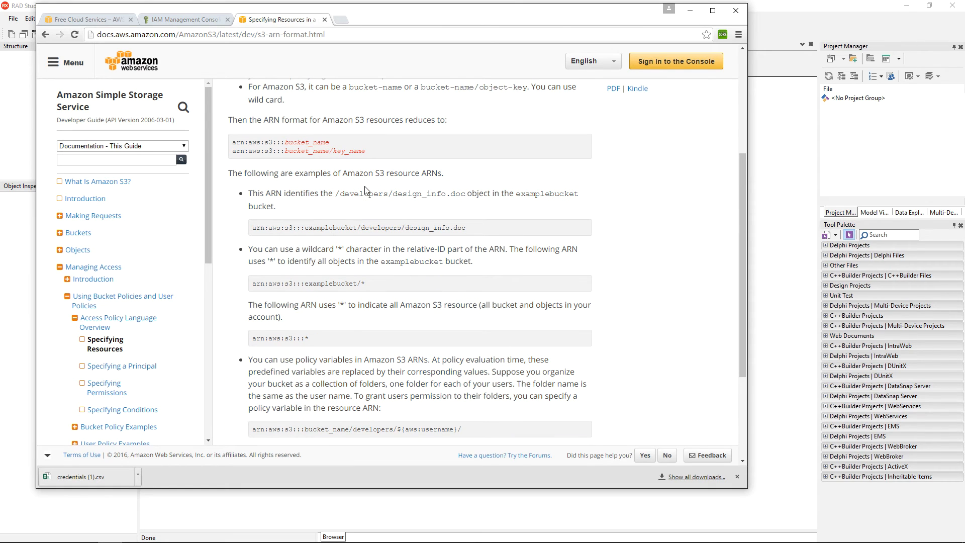
mouse_move(371, 287)
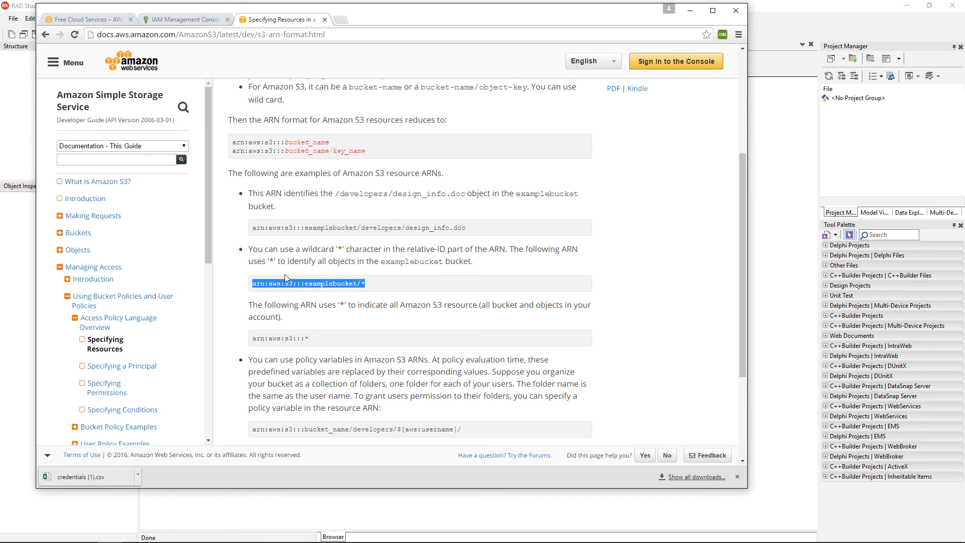
right_click(286, 280)
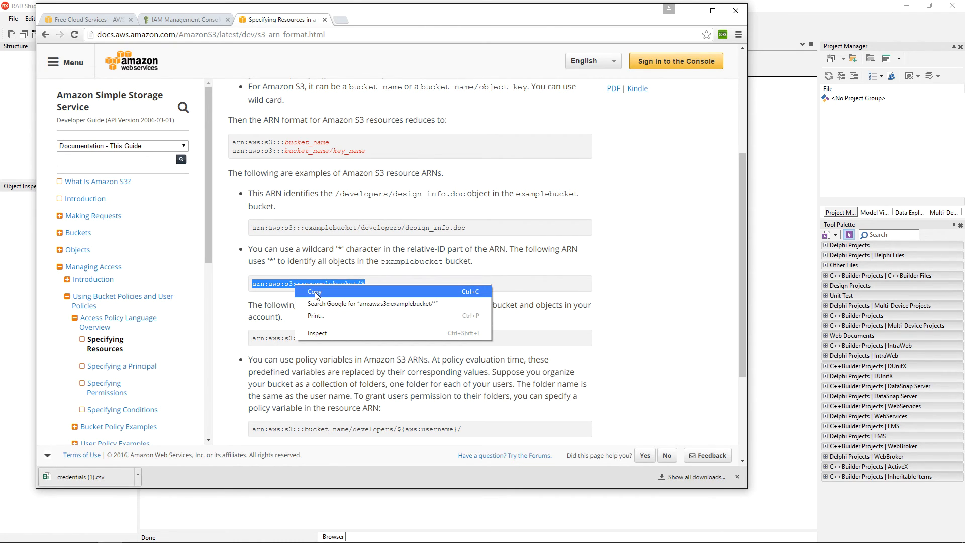
click(314, 291)
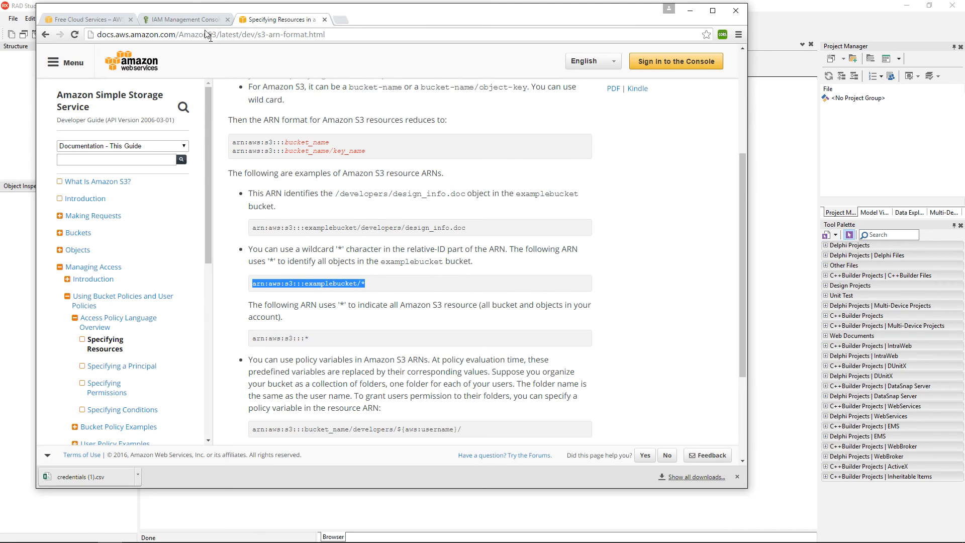
click(185, 19)
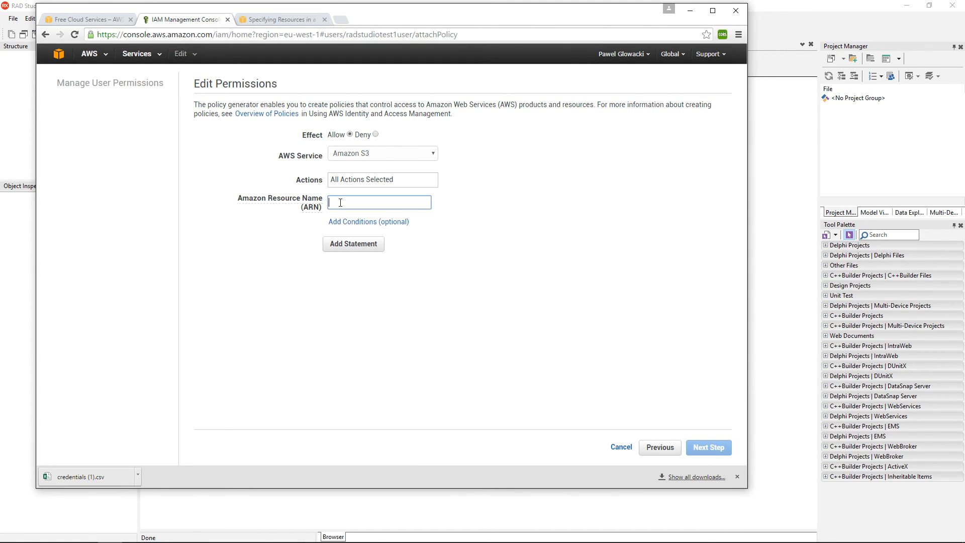
Paste the ARN, change the bucket to radstudiotest1, and add the all-S3-actions statement.
right_click(379, 202)
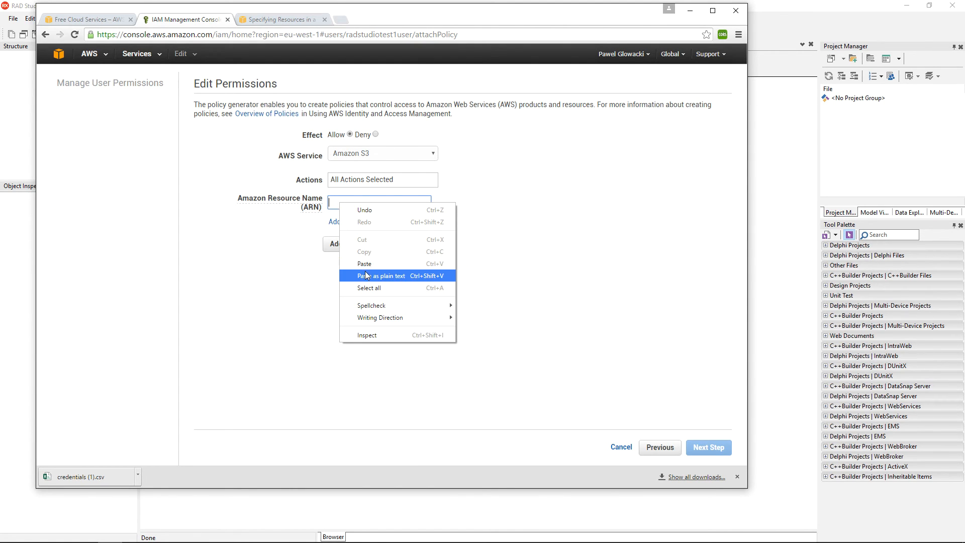
click(381, 275)
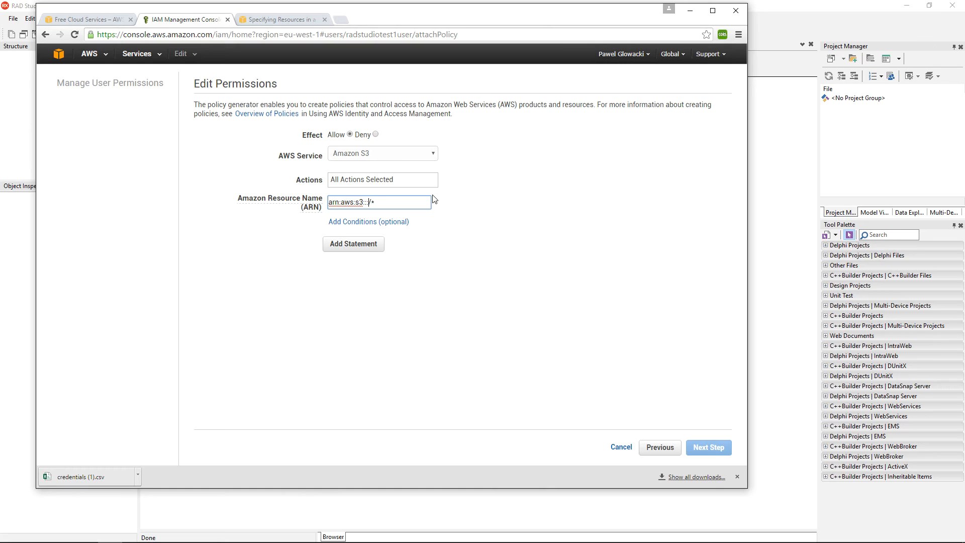
text(radstudiotest1)
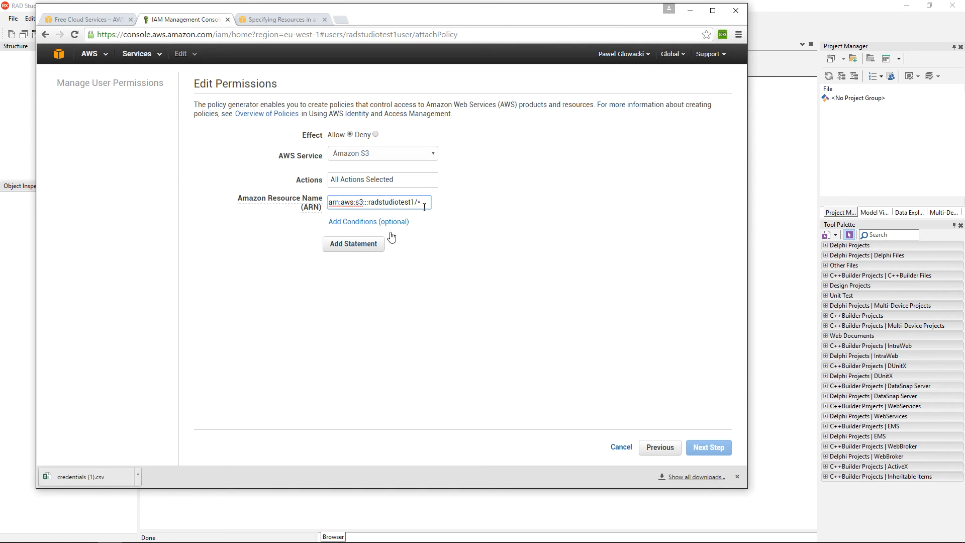
click(352, 244)
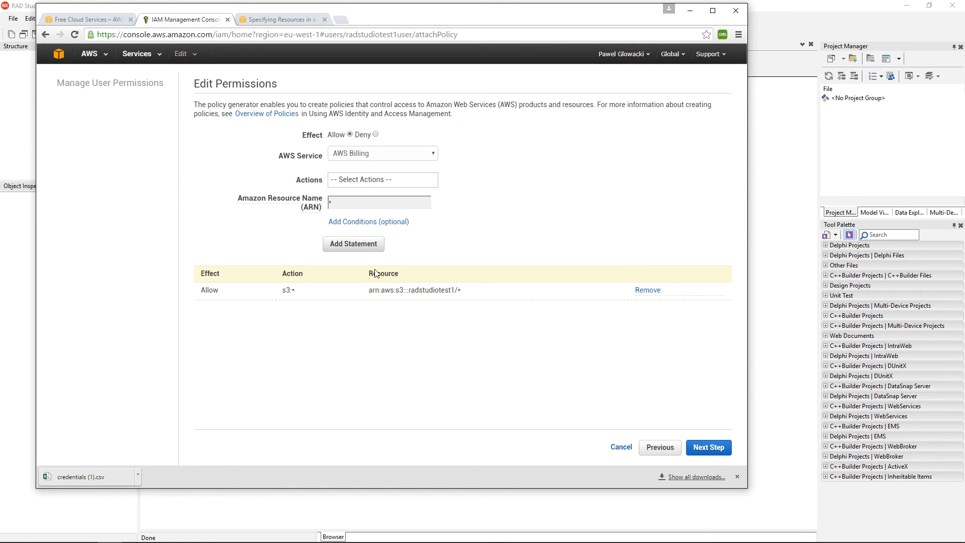
Review the generated policy document and validate it for radstudiotest1user.
click(709, 447)
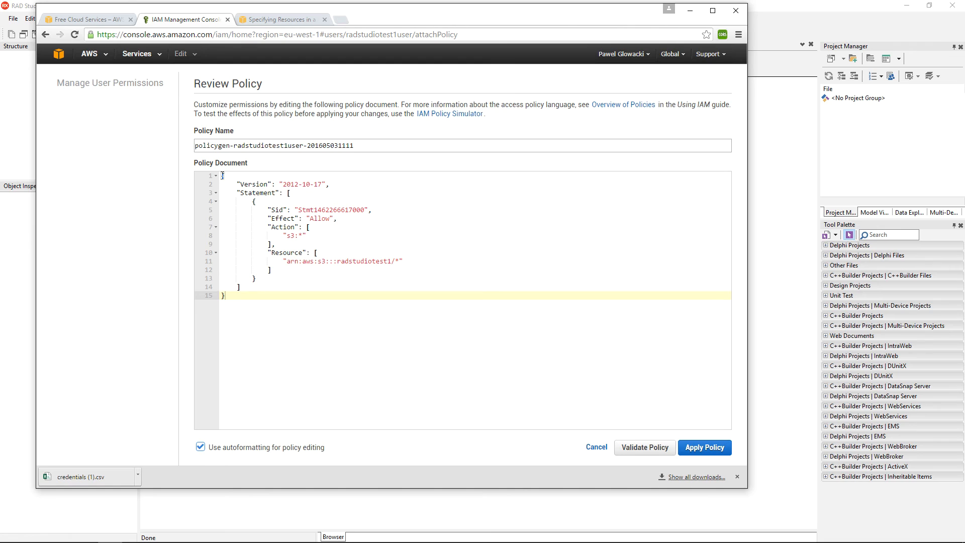
mouse_move(585, 376)
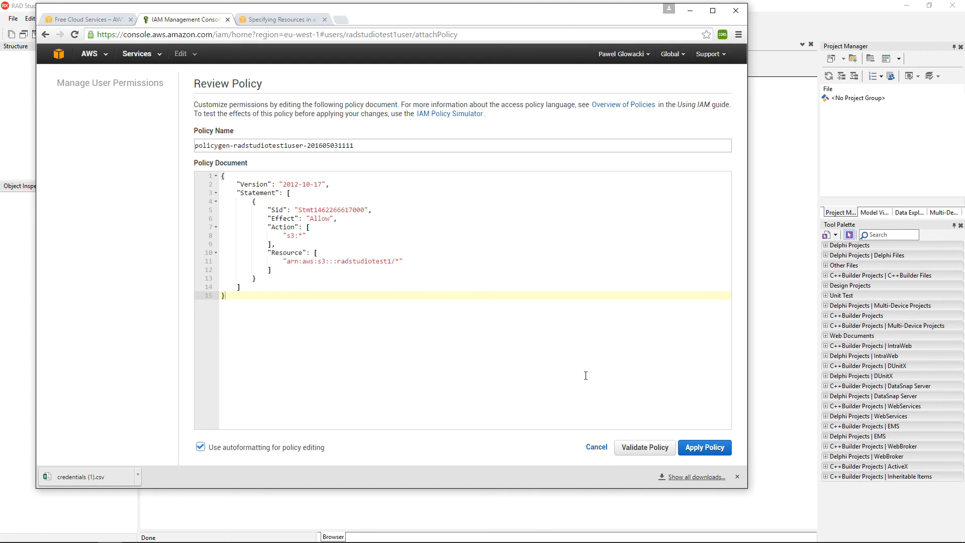
click(646, 447)
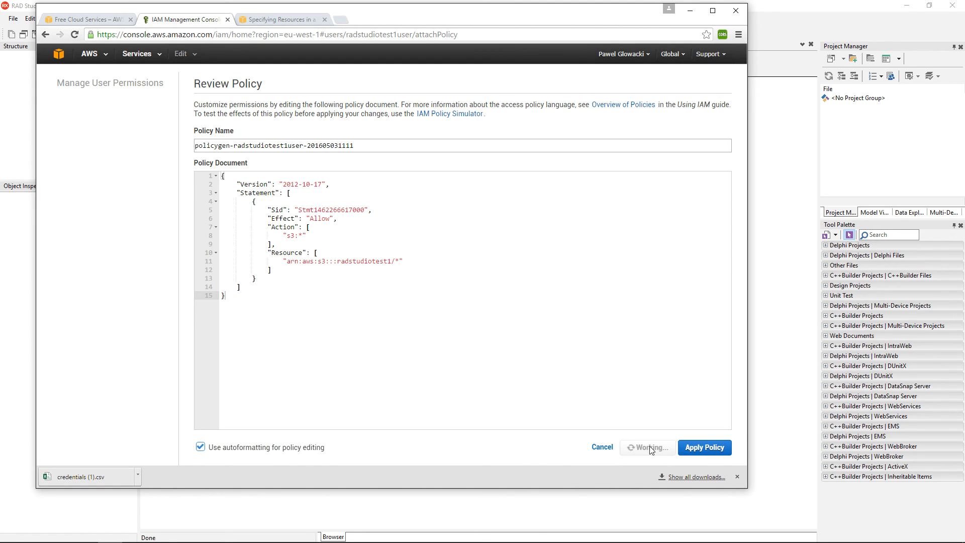
click(647, 447)
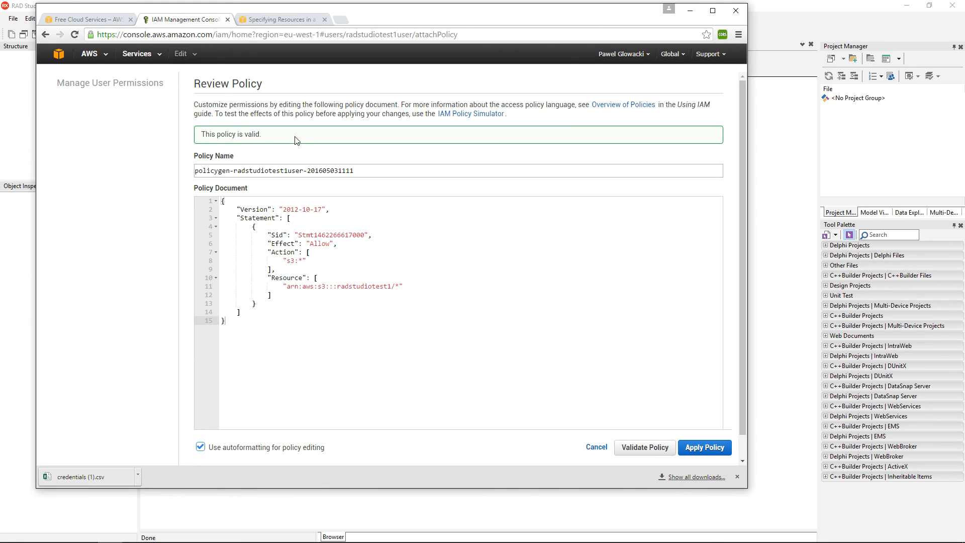
double_click(230, 135)
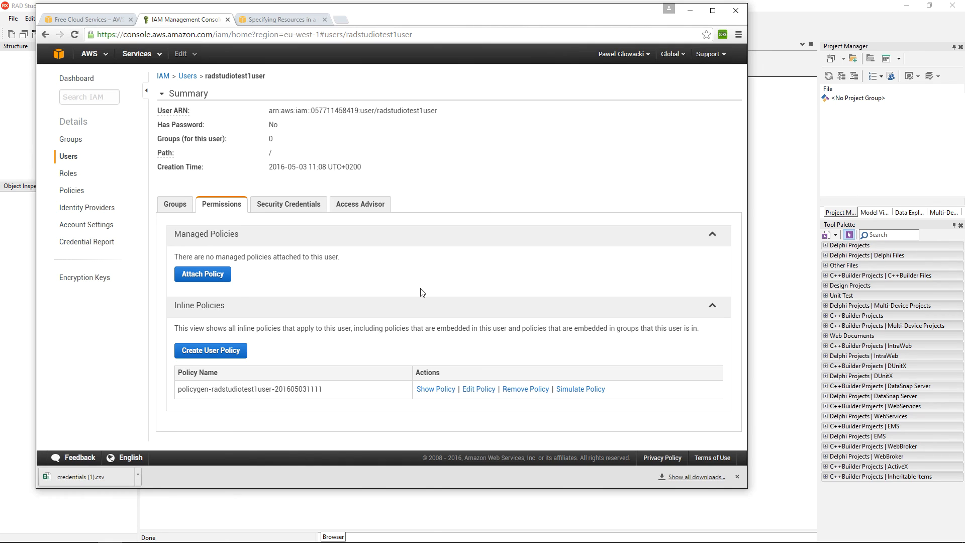
mouse_move(406, 280)
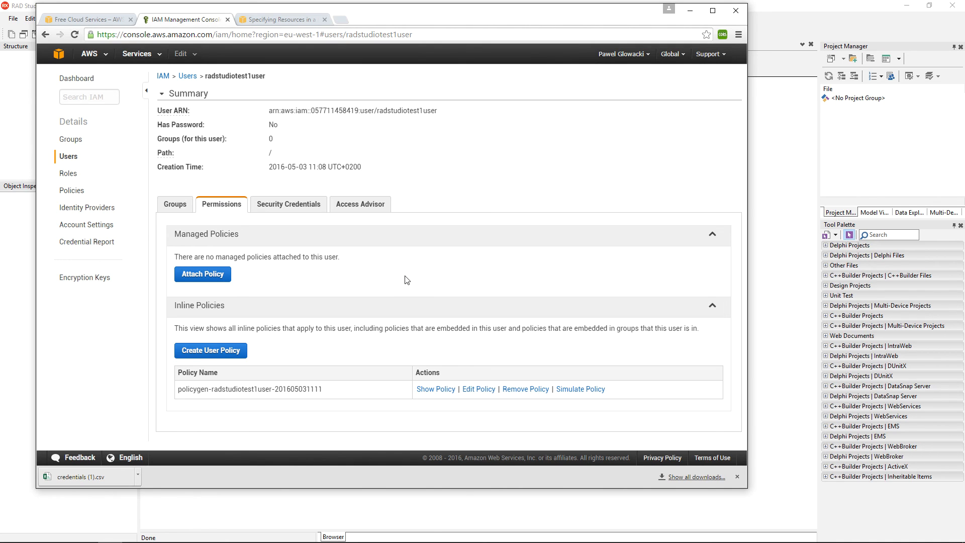
mouse_move(412, 276)
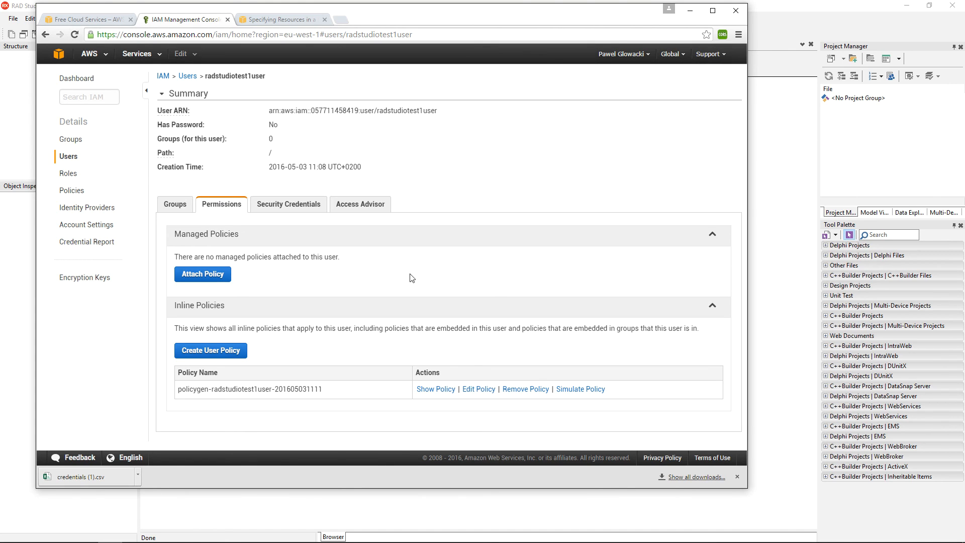
mouse_move(400, 268)
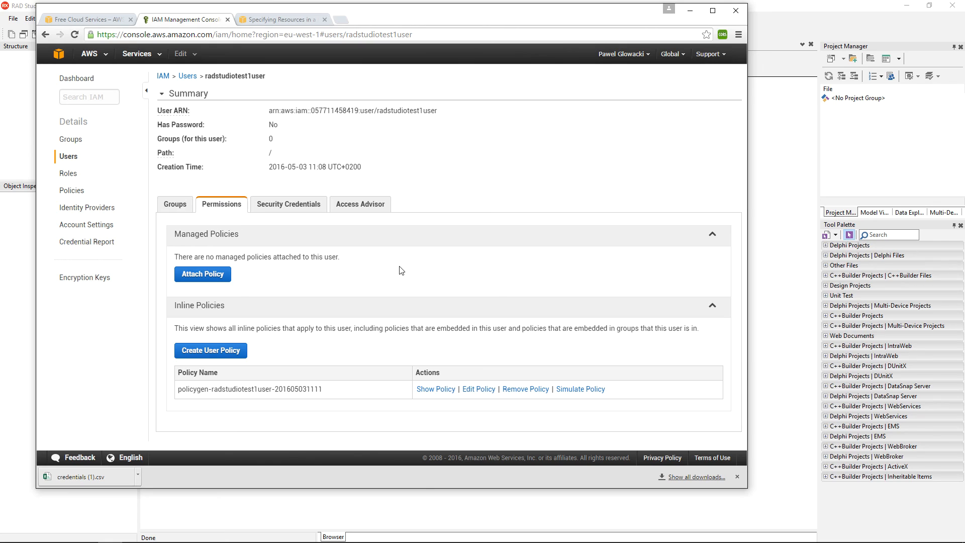